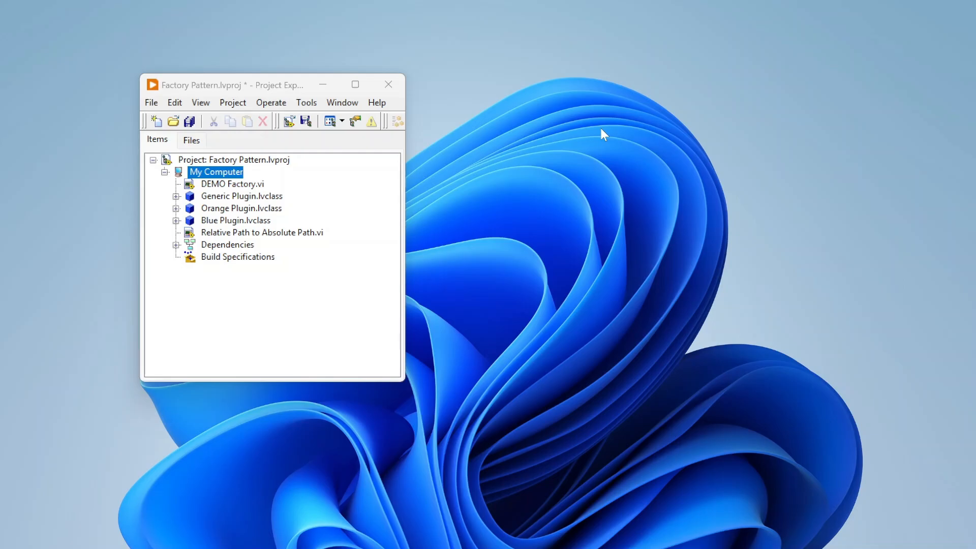
mouse_move(588, 85)
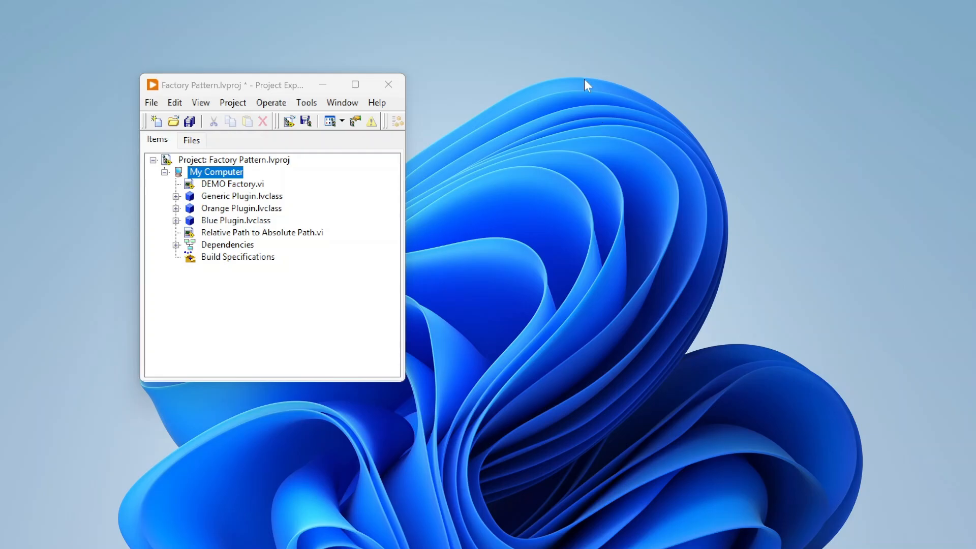
mouse_move(318, 132)
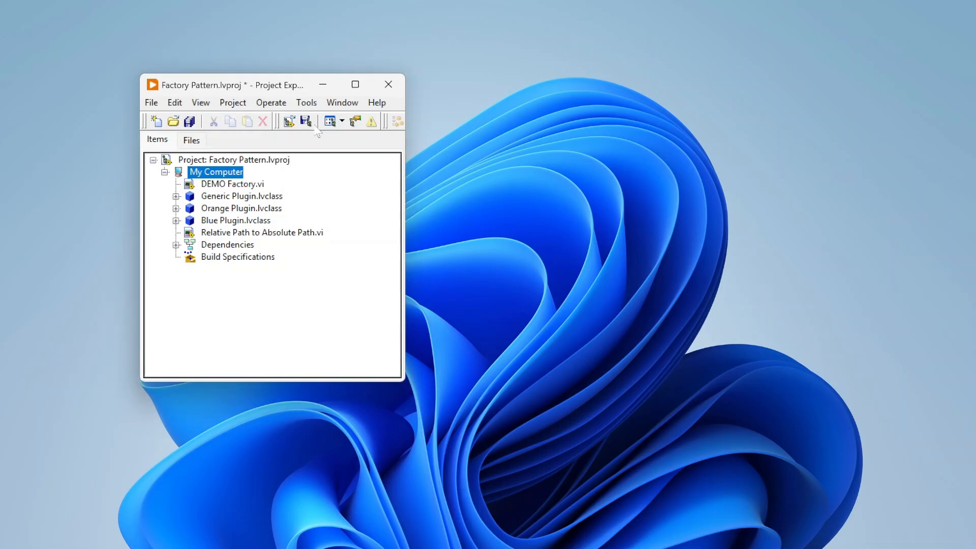
mouse_move(227, 262)
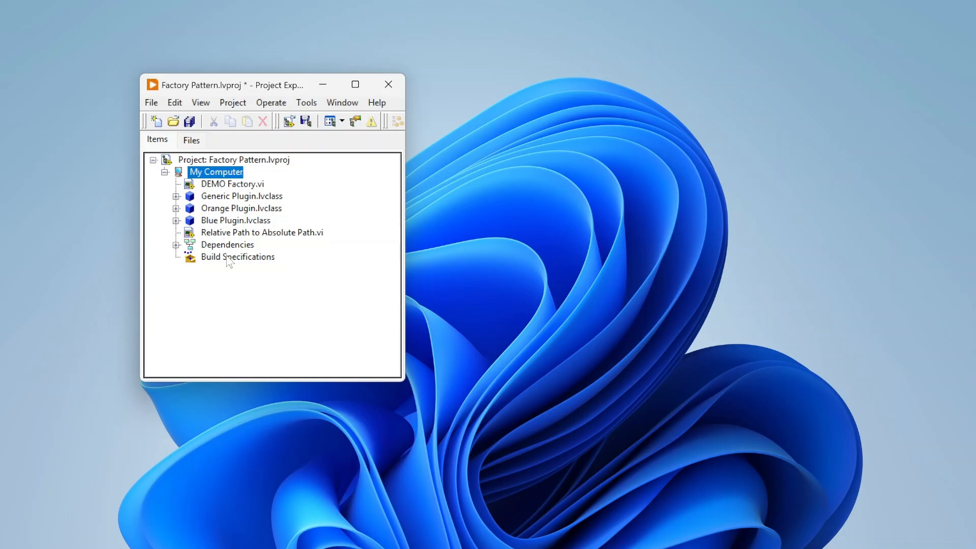
mouse_move(286, 153)
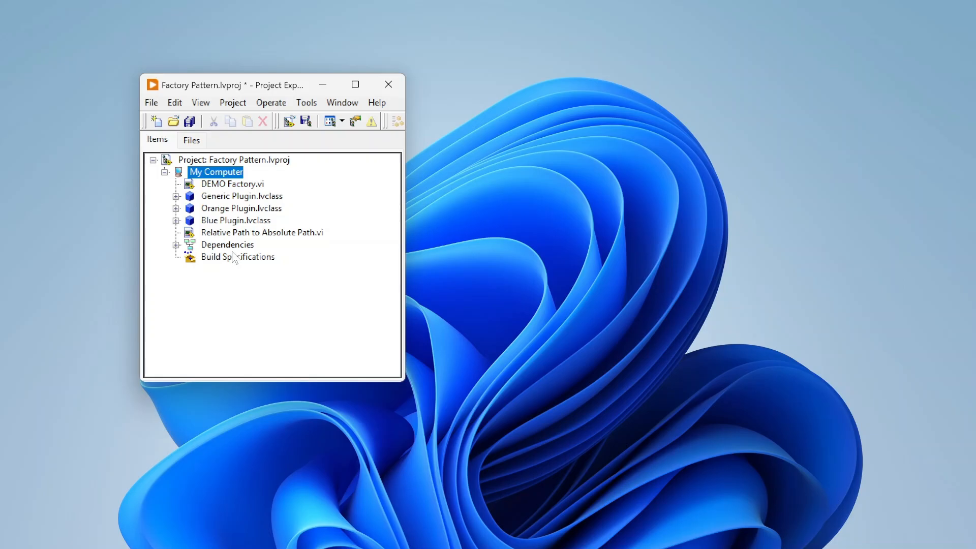
mouse_move(224, 220)
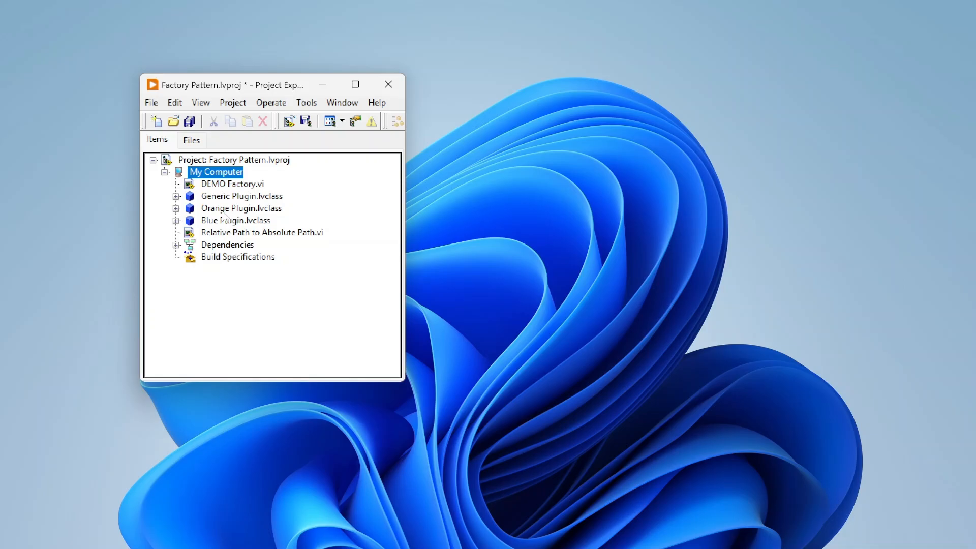
mouse_move(247, 205)
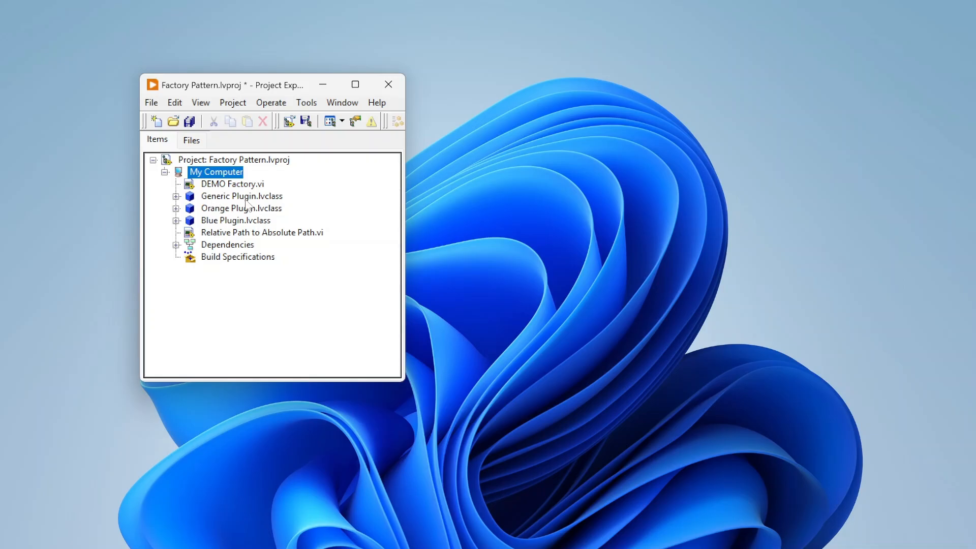
Point out the Orange, Generic and Blue Plugin classes in the project tree
click(242, 208)
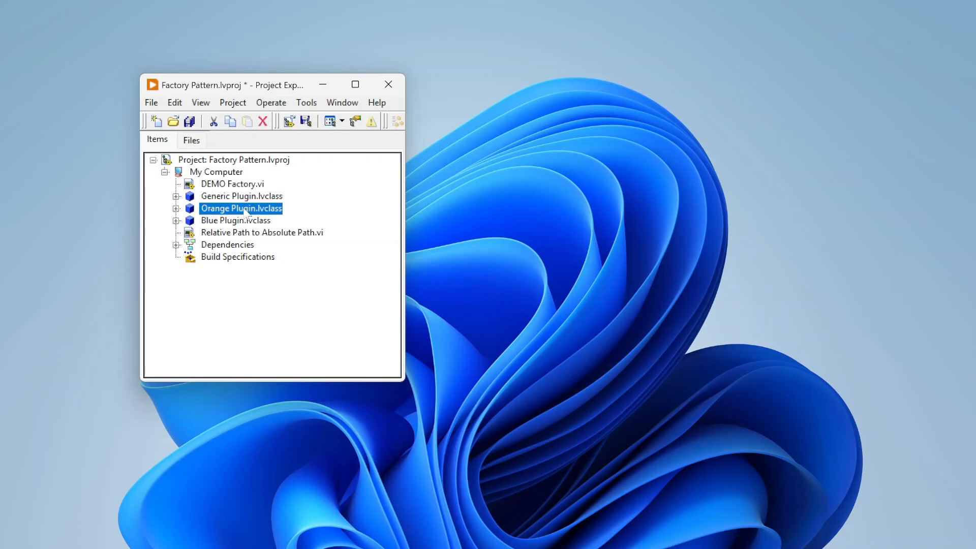
click(242, 196)
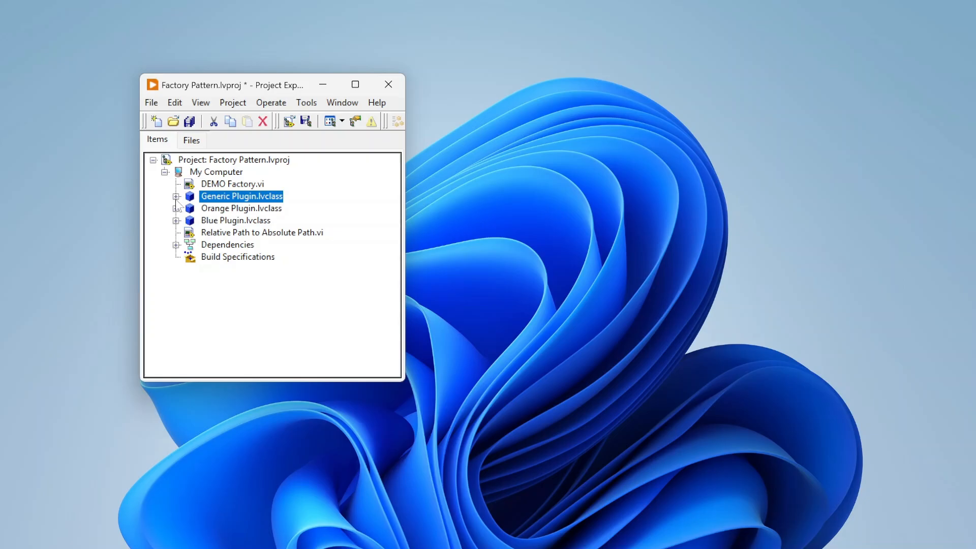
click(177, 196)
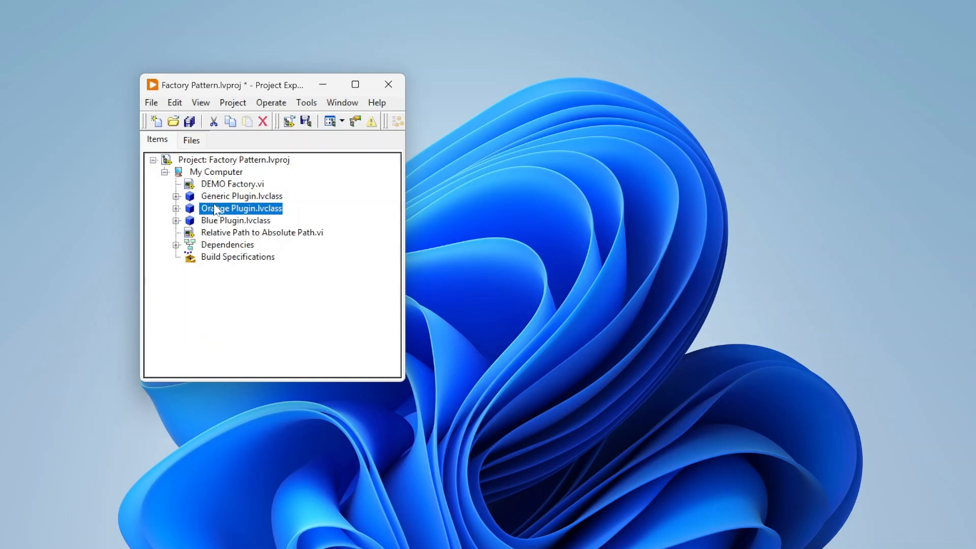
click(235, 220)
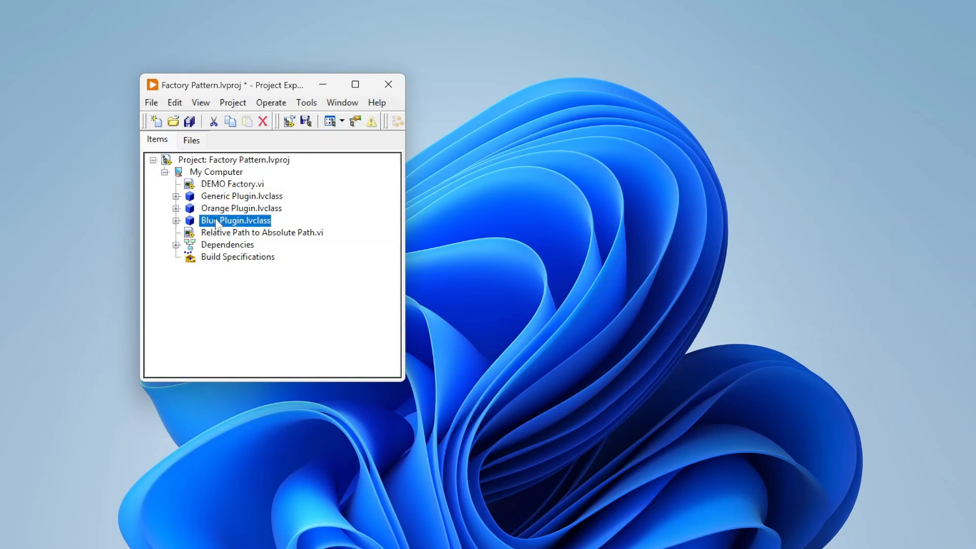
click(241, 208)
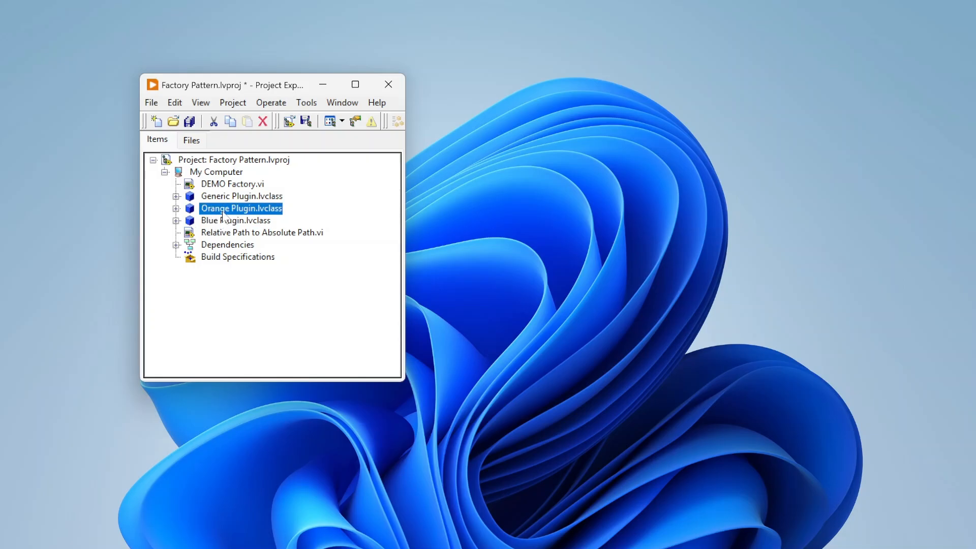
Check Orange Plugin's parent class via its properties and the class hierarchy diagram
right_click(241, 208)
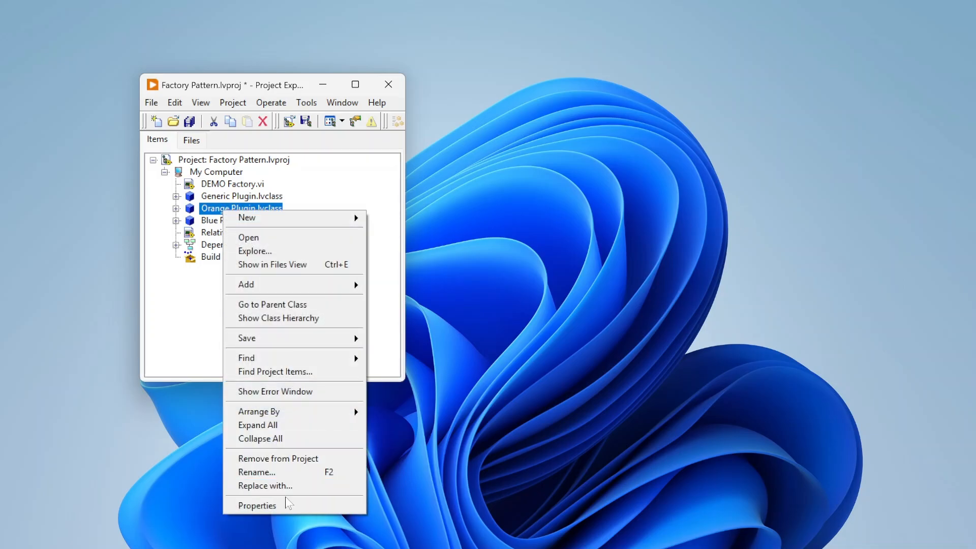
click(258, 505)
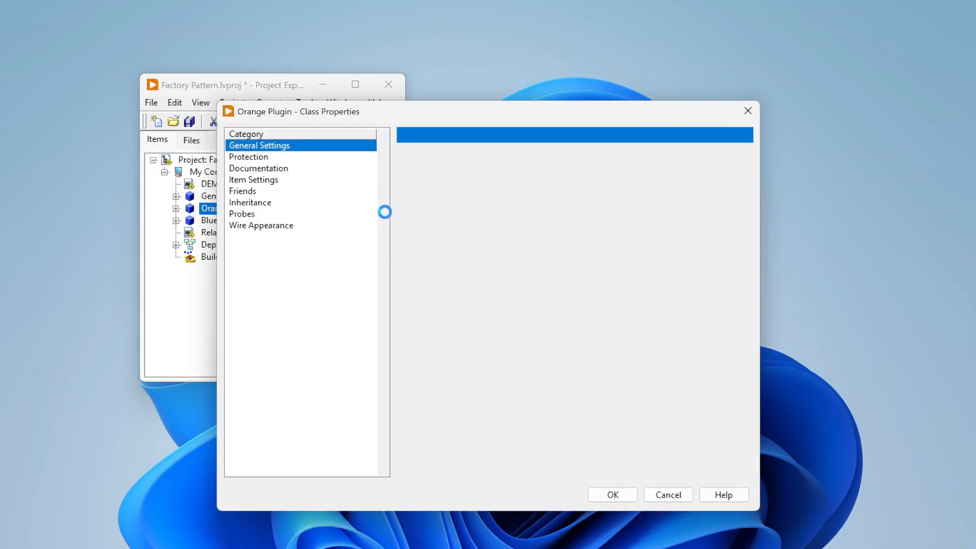
click(250, 203)
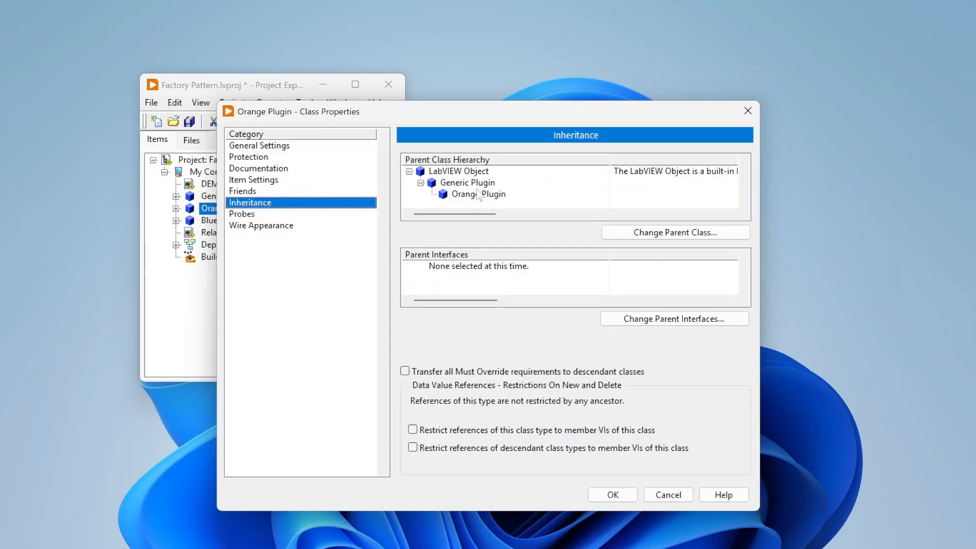
mouse_move(455, 190)
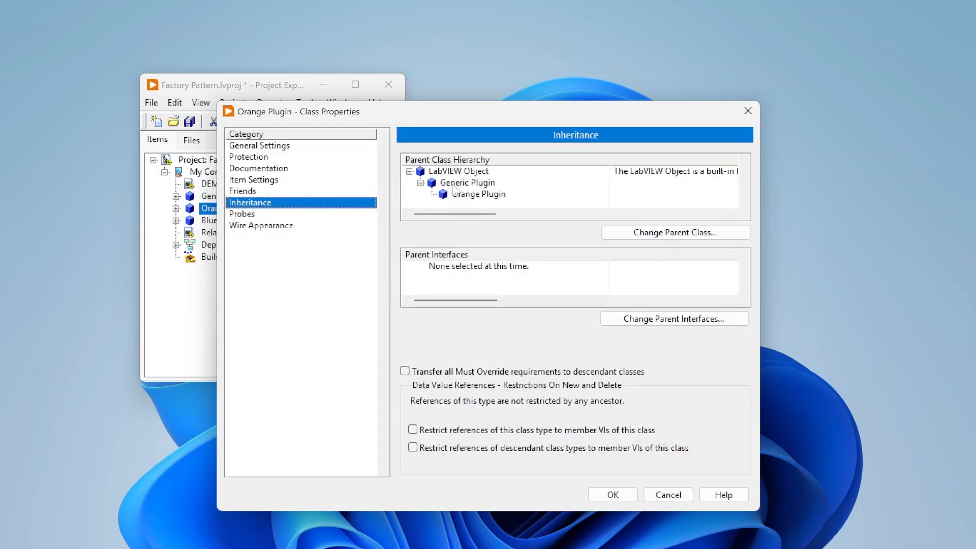
mouse_move(491, 209)
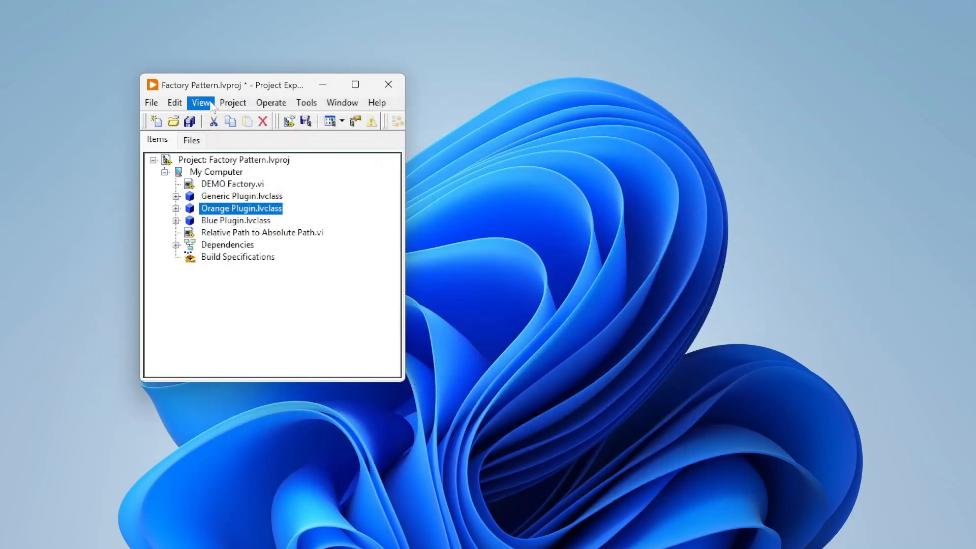
click(200, 103)
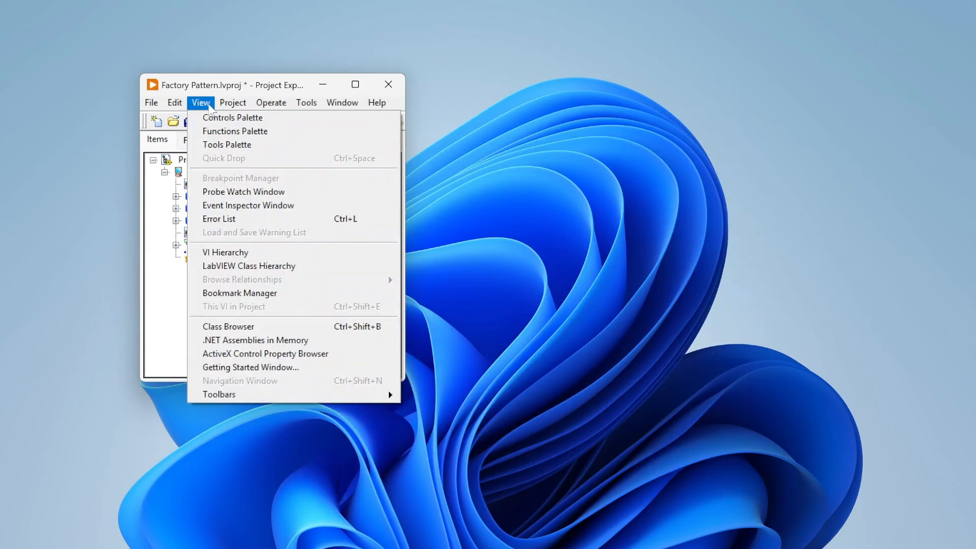
click(249, 265)
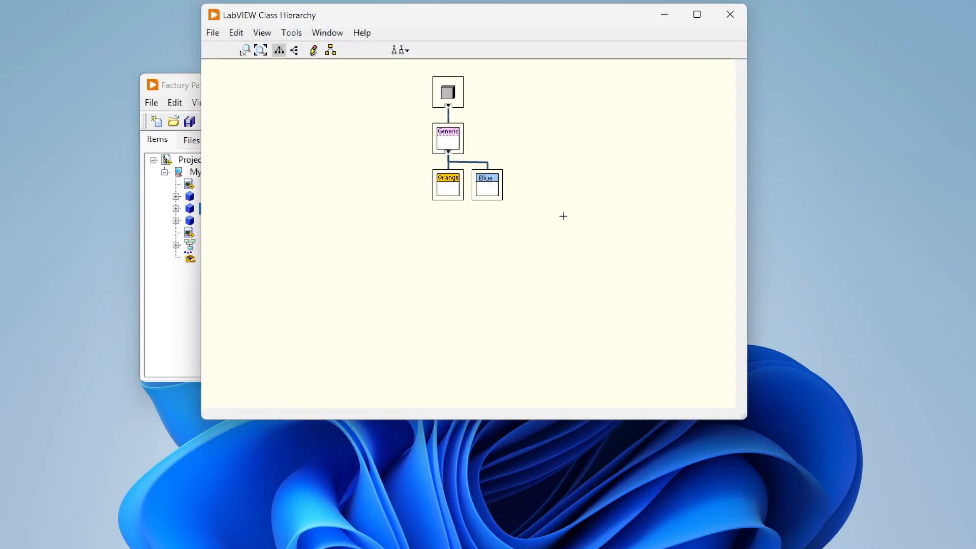
mouse_move(447, 143)
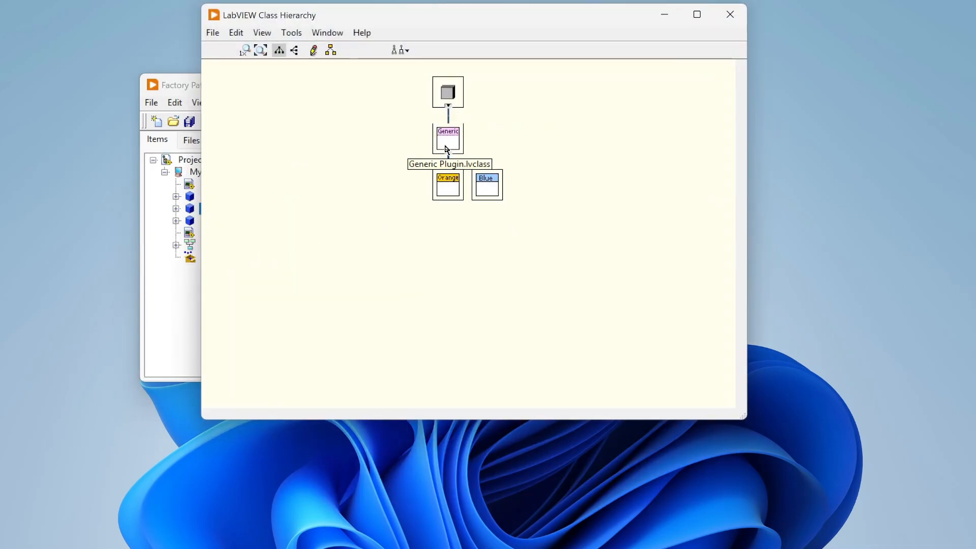
mouse_move(446, 175)
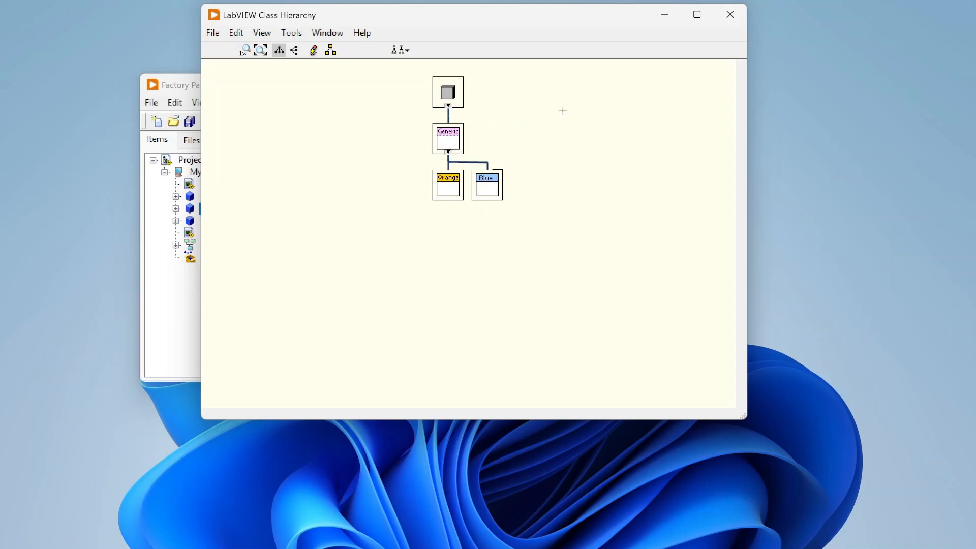
click(729, 14)
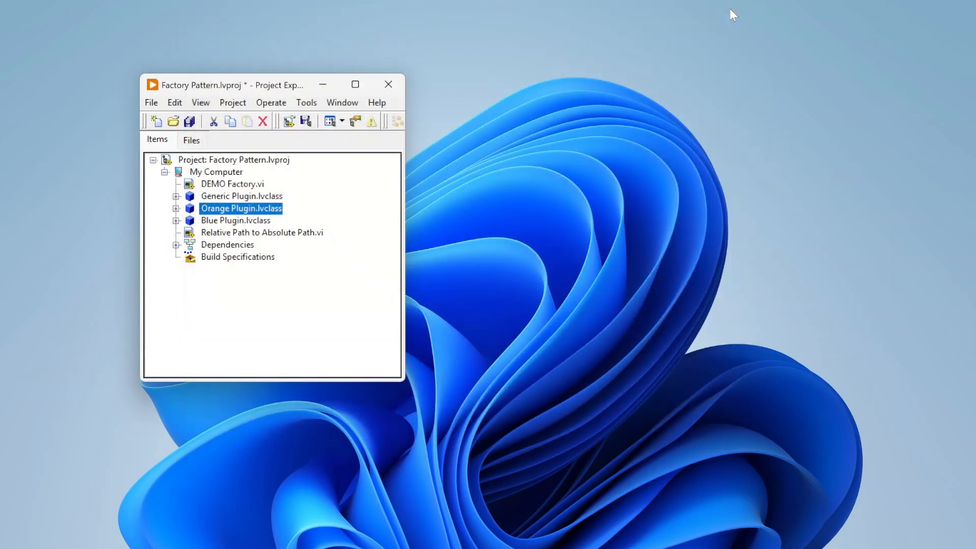
Open Generic Plugin's Get Name.vi block diagram showing "You gotta select something!", then close it
click(177, 196)
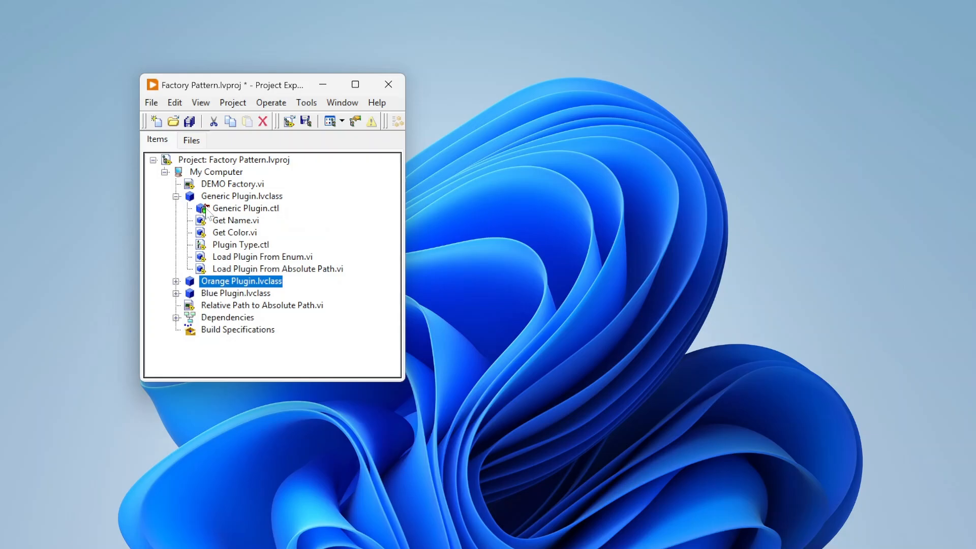
click(236, 219)
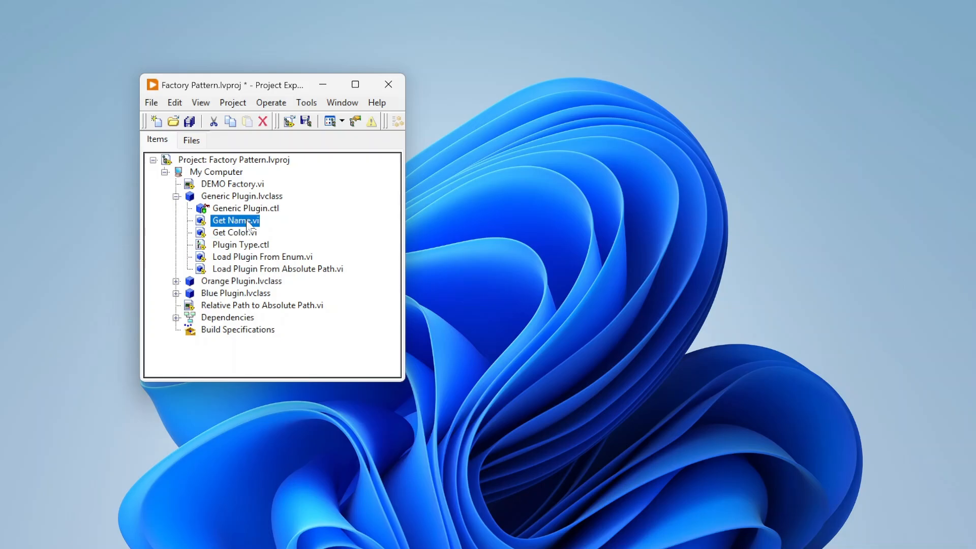
double_click(235, 220)
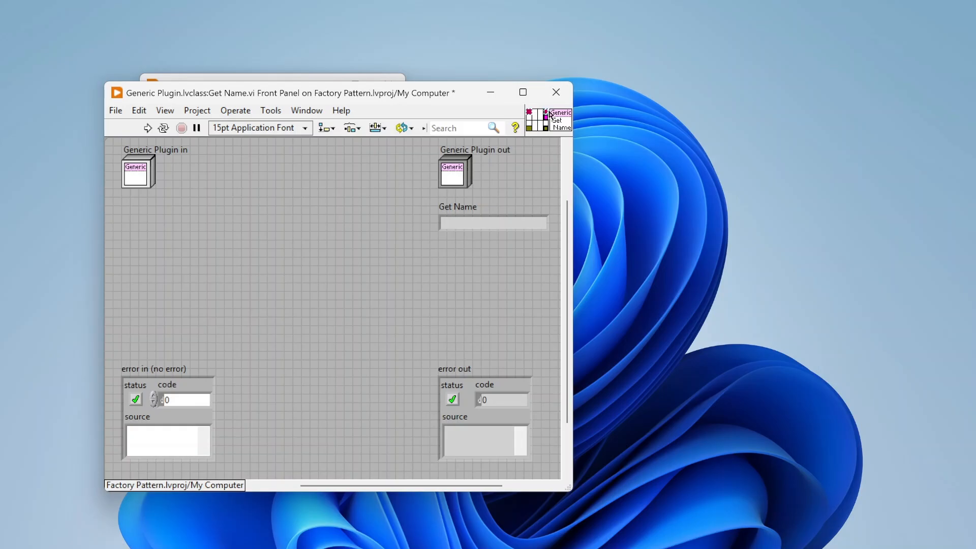
mouse_move(327, 172)
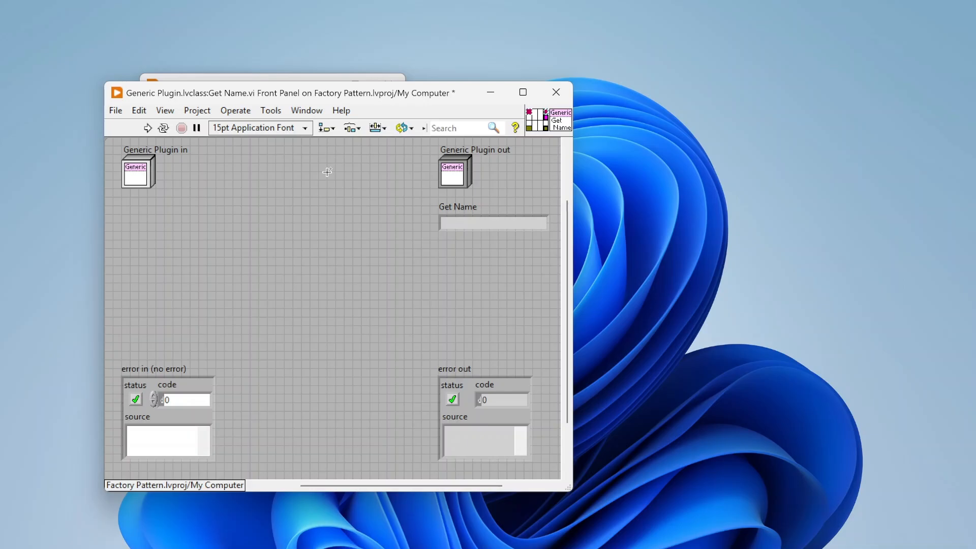
click(305, 110)
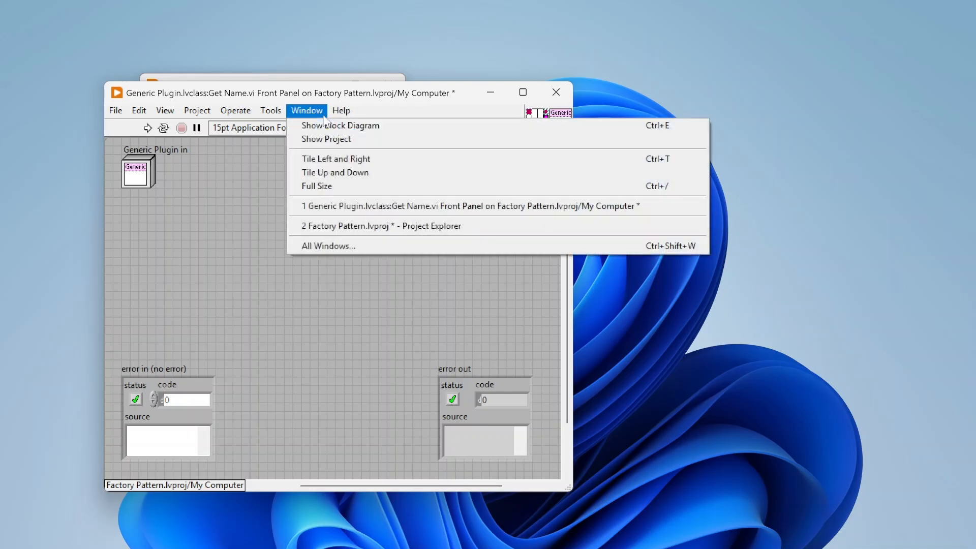
click(340, 125)
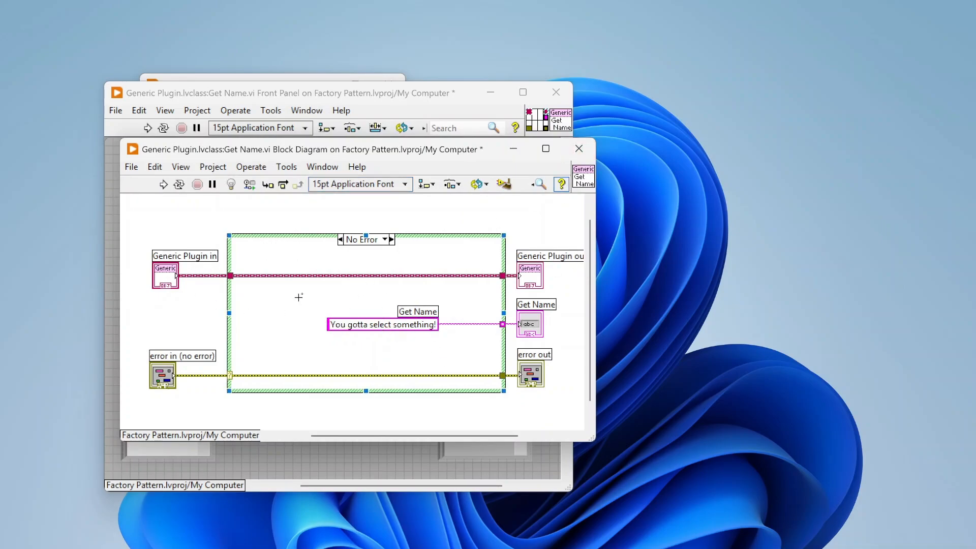
mouse_move(579, 149)
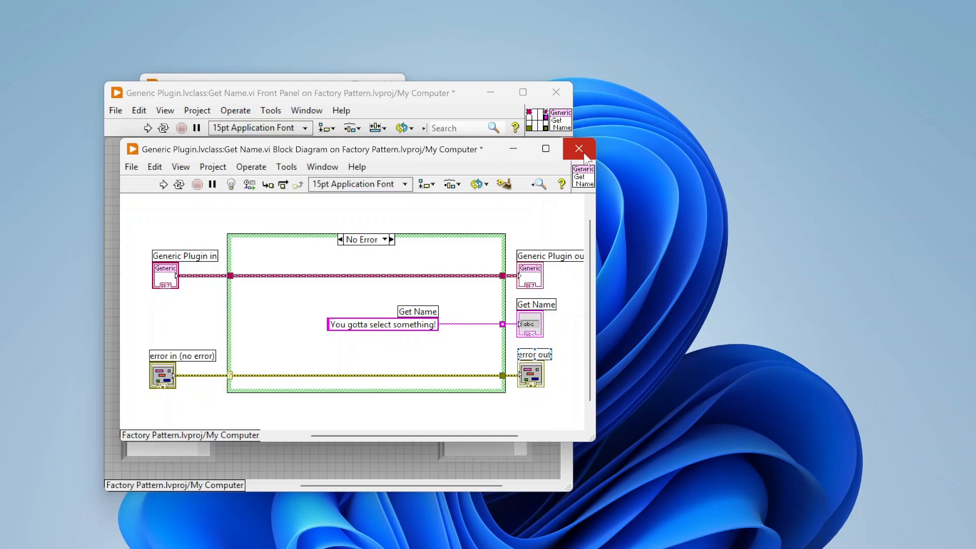
click(579, 149)
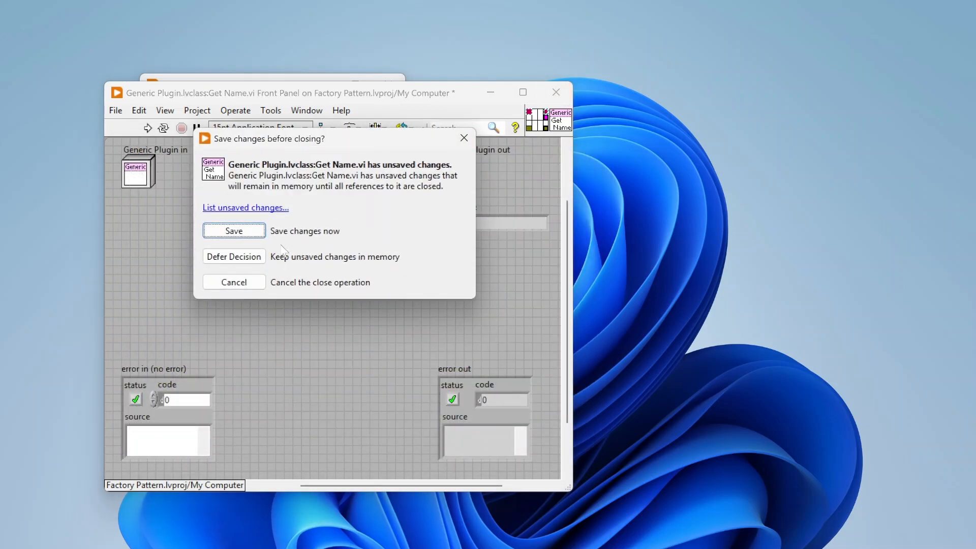
click(233, 256)
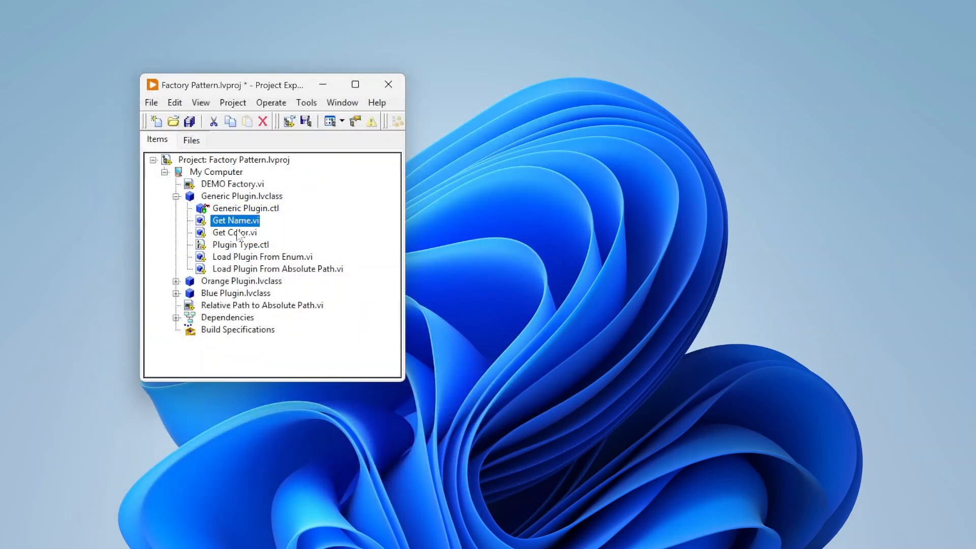
double_click(235, 233)
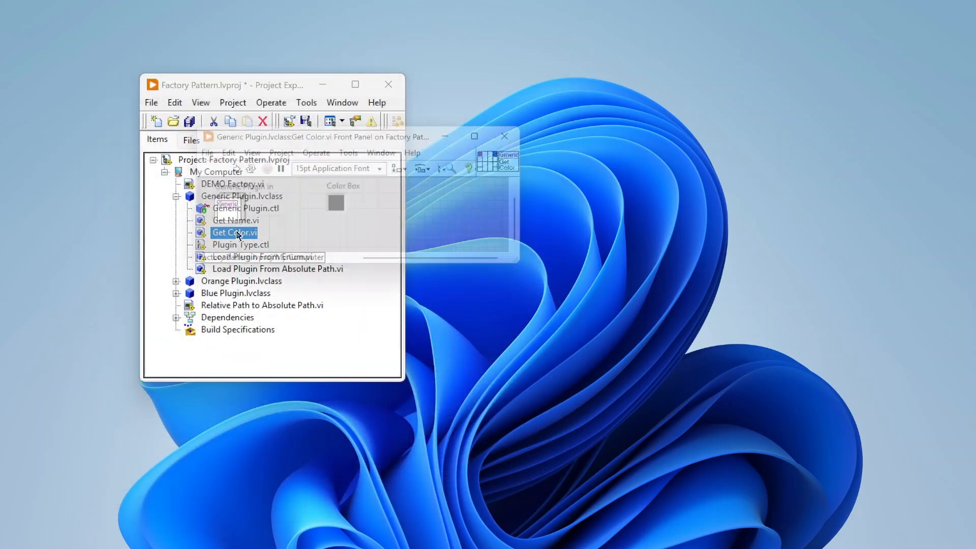
click(395, 153)
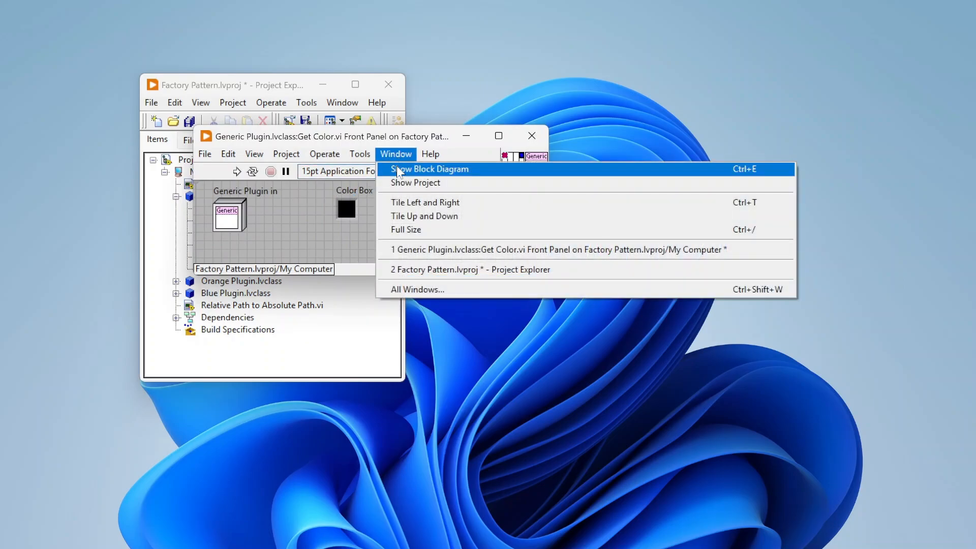
click(431, 169)
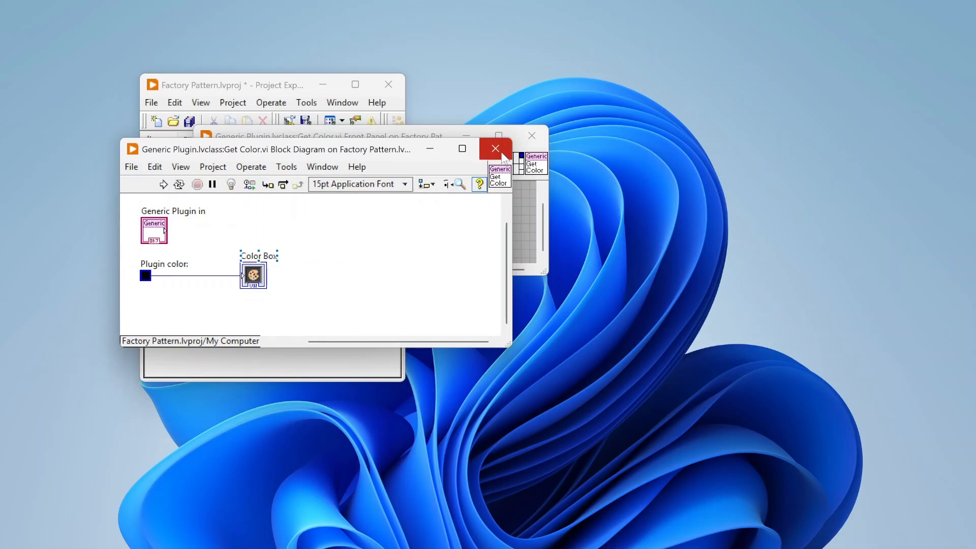
click(495, 149)
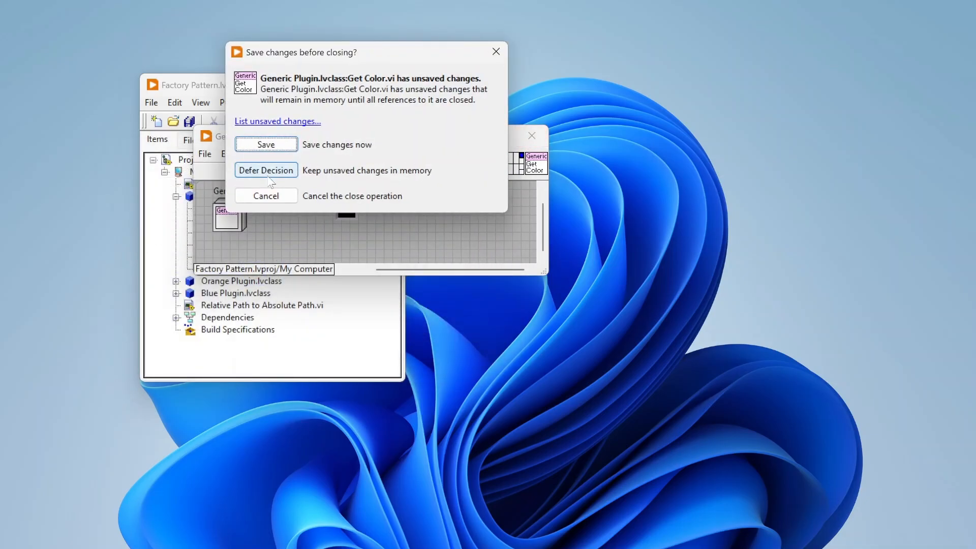
click(266, 169)
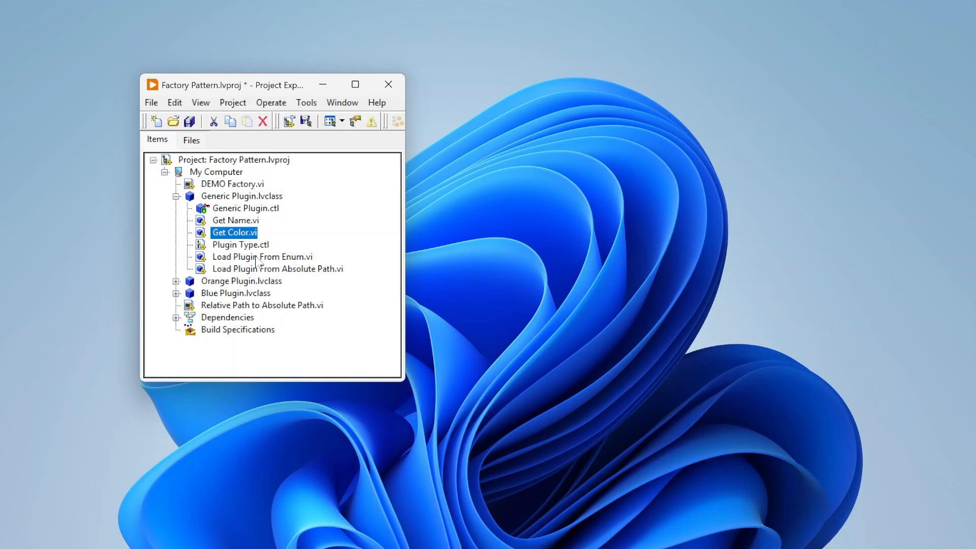
click(261, 256)
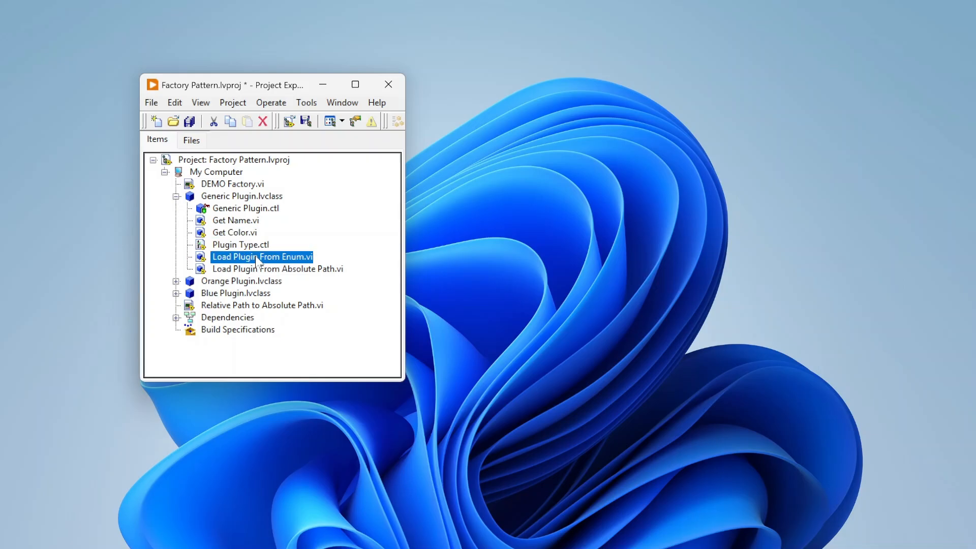
click(422, 52)
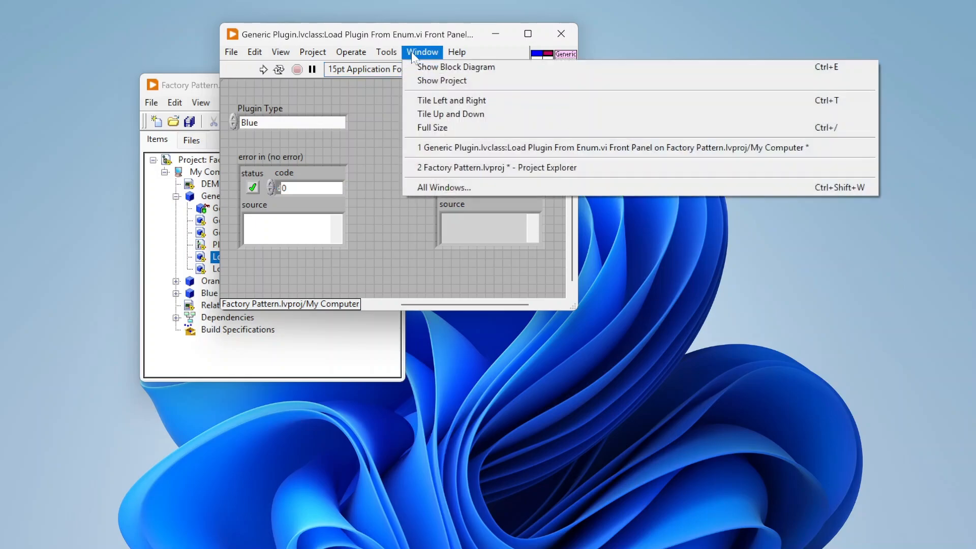
click(457, 66)
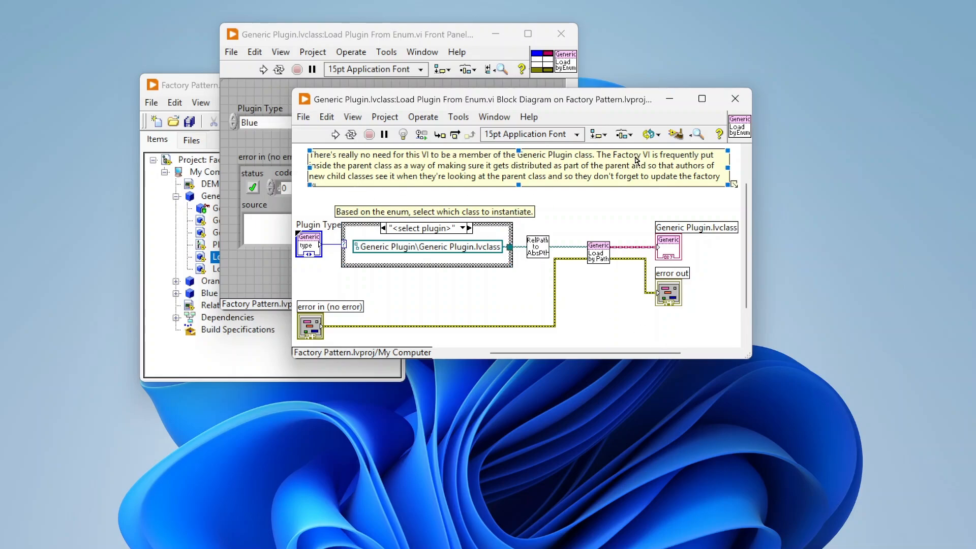
click(735, 98)
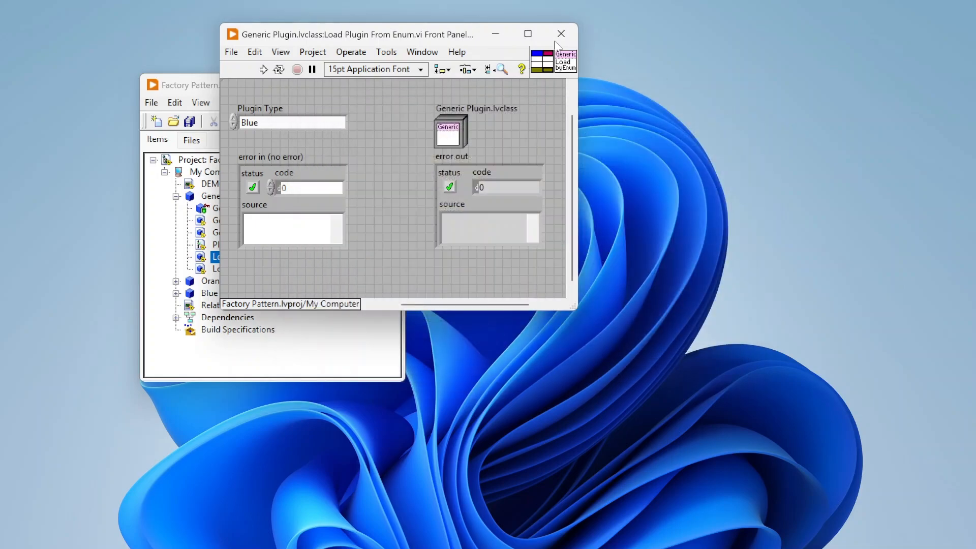
click(559, 33)
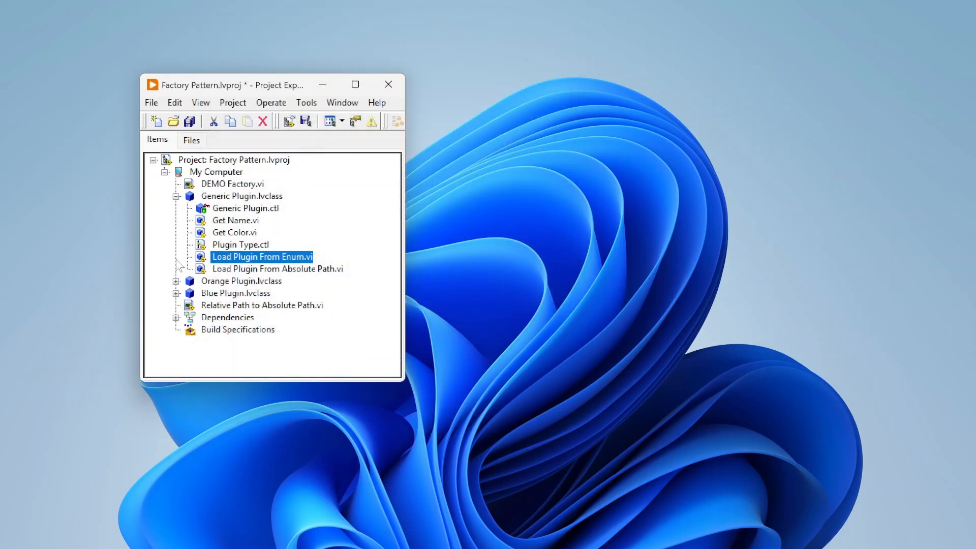
click(176, 281)
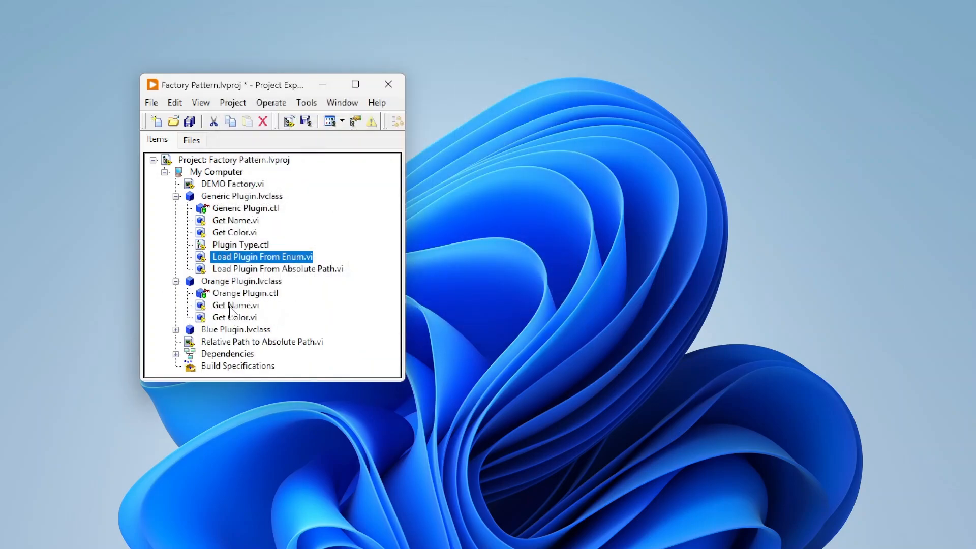
double_click(235, 304)
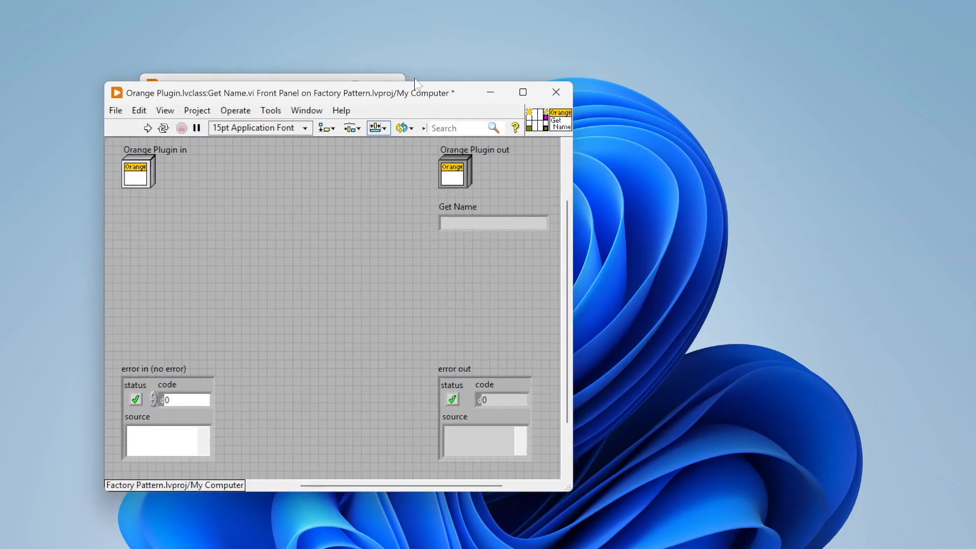
drag(287, 93, 399, 24)
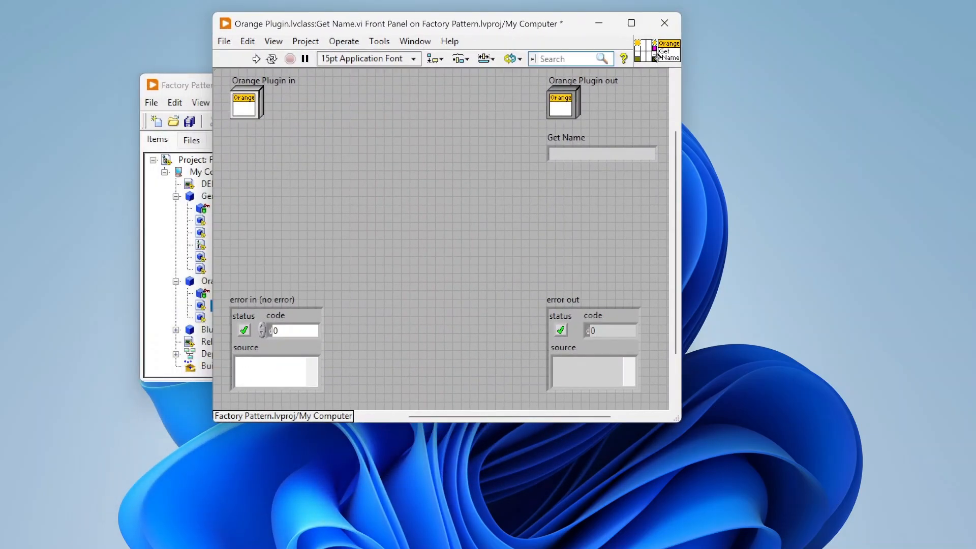
click(415, 41)
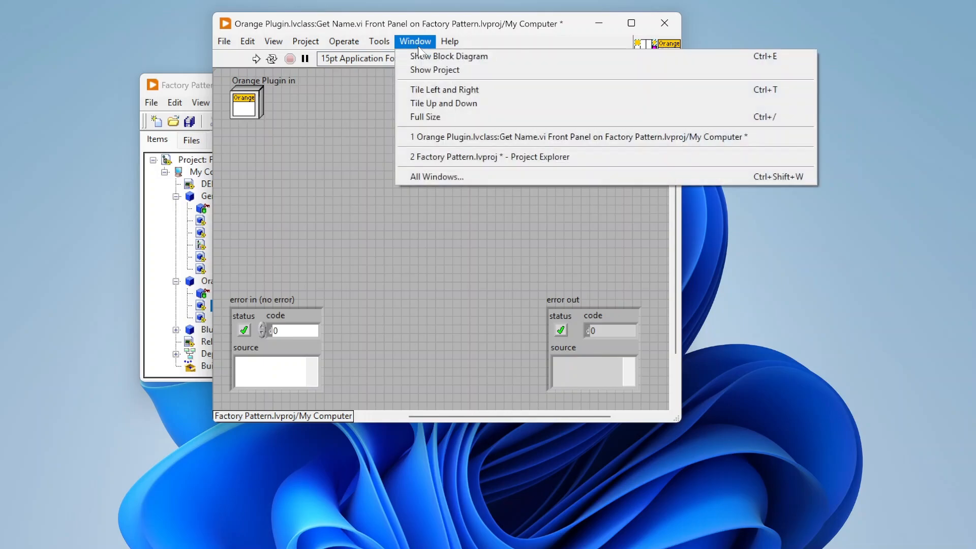
click(448, 56)
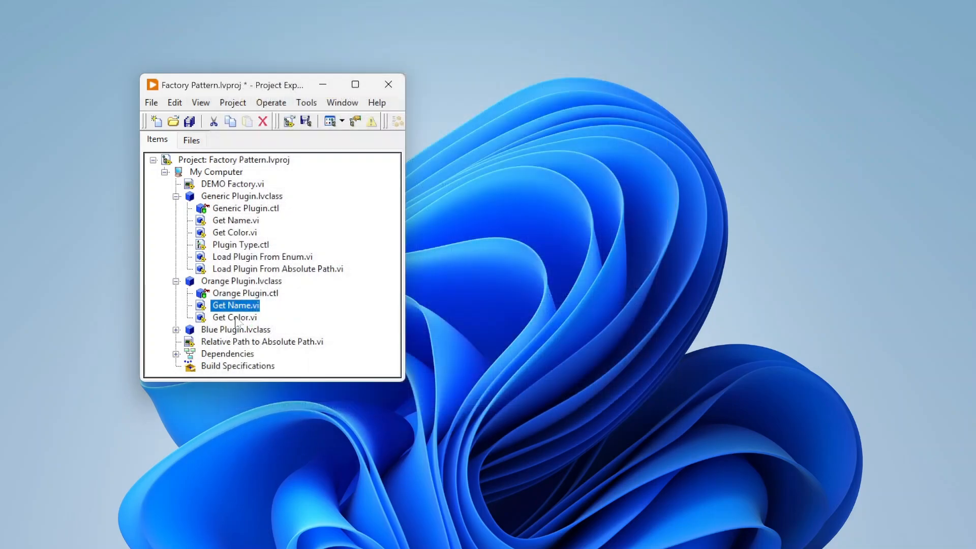
double_click(235, 317)
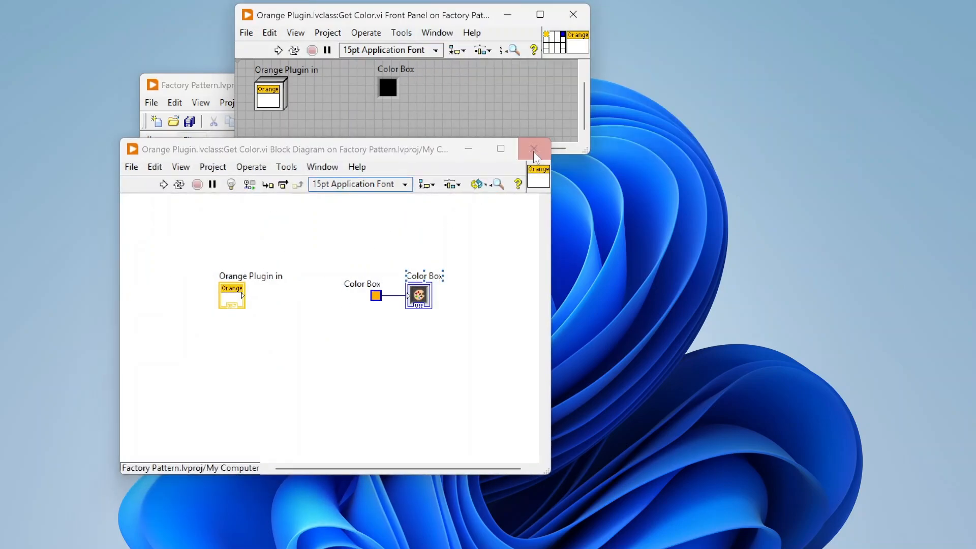
click(533, 149)
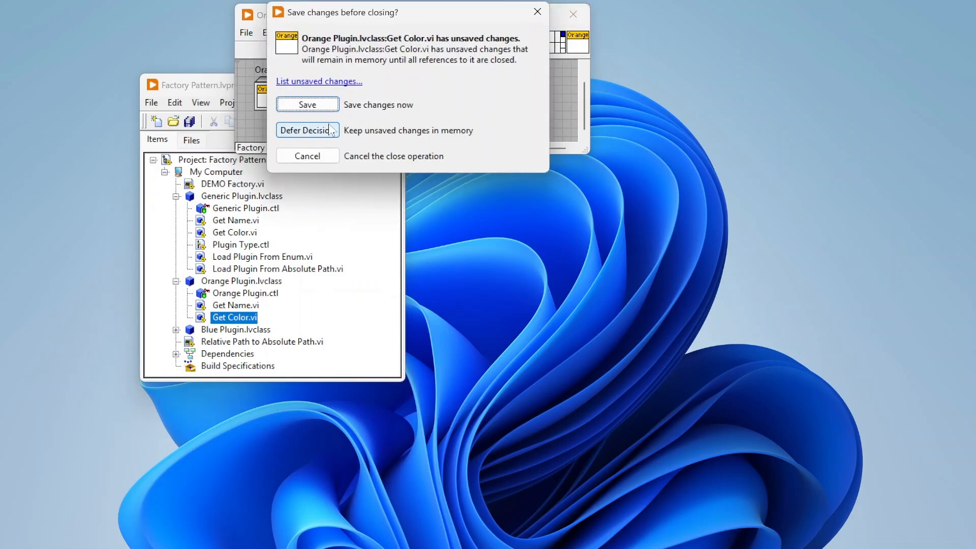
click(305, 130)
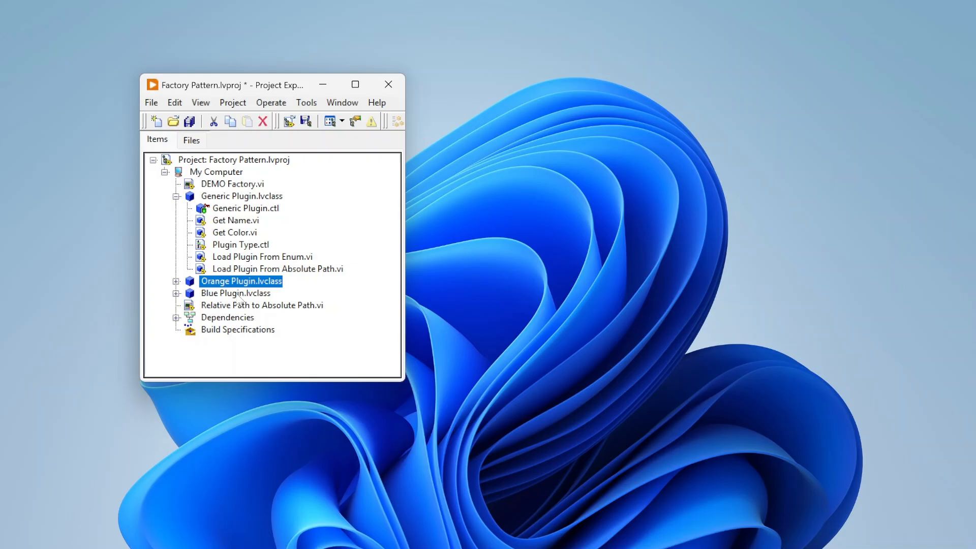
mouse_move(238, 229)
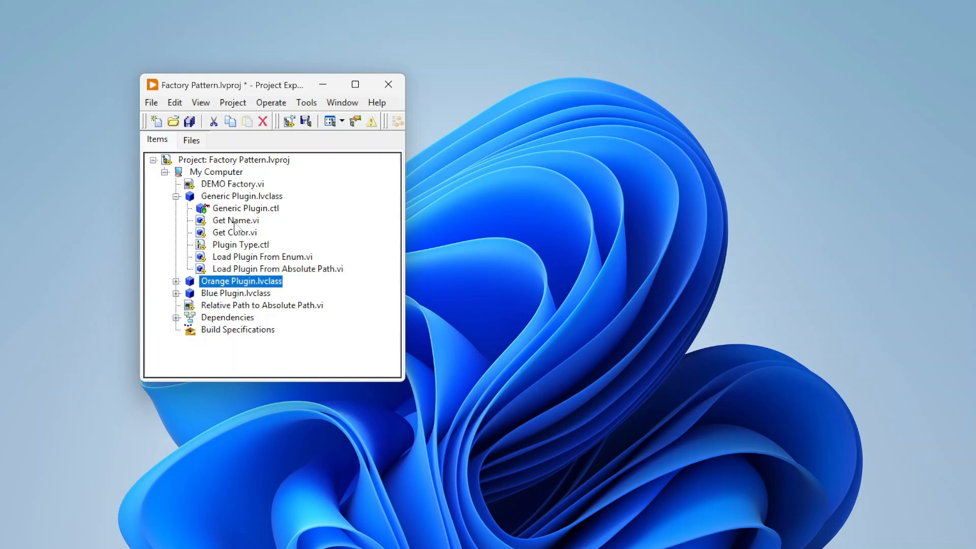
Open DEMO Factory.vi and show its diagram with load-by-enum, Get Name and Get Color calls
double_click(232, 184)
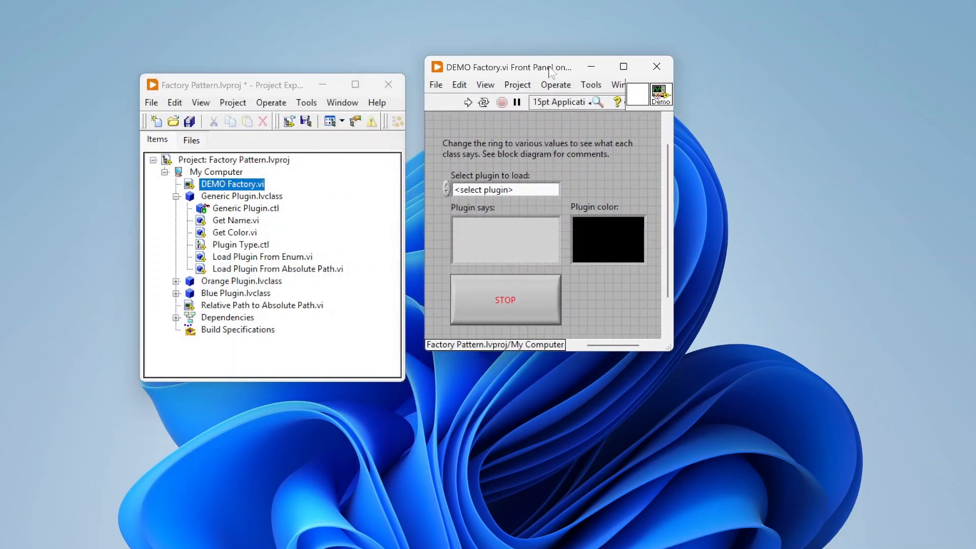
click(617, 84)
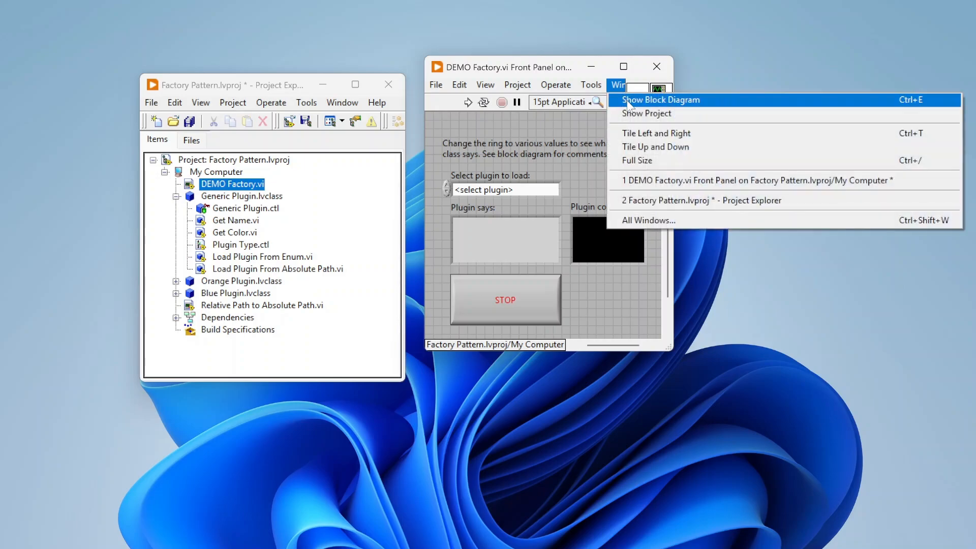
click(661, 100)
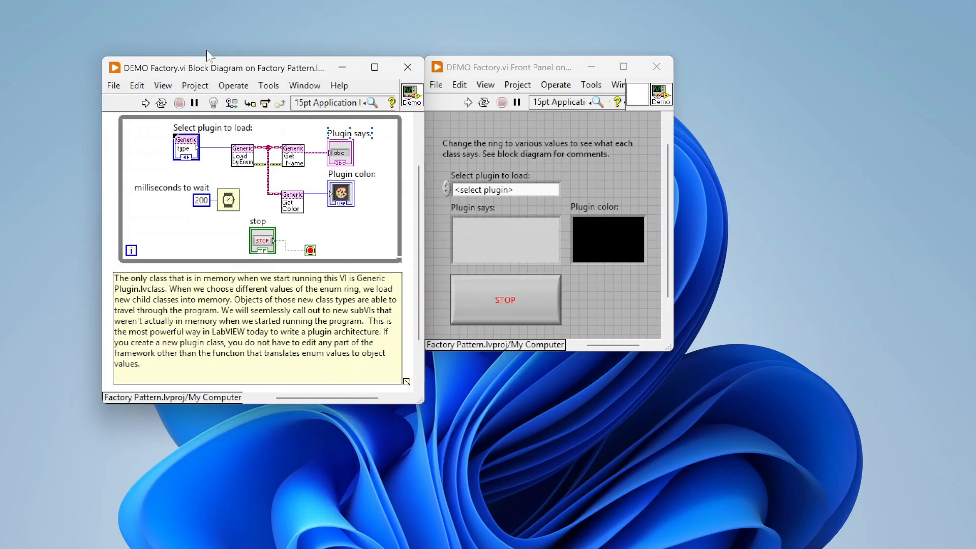
mouse_move(242, 245)
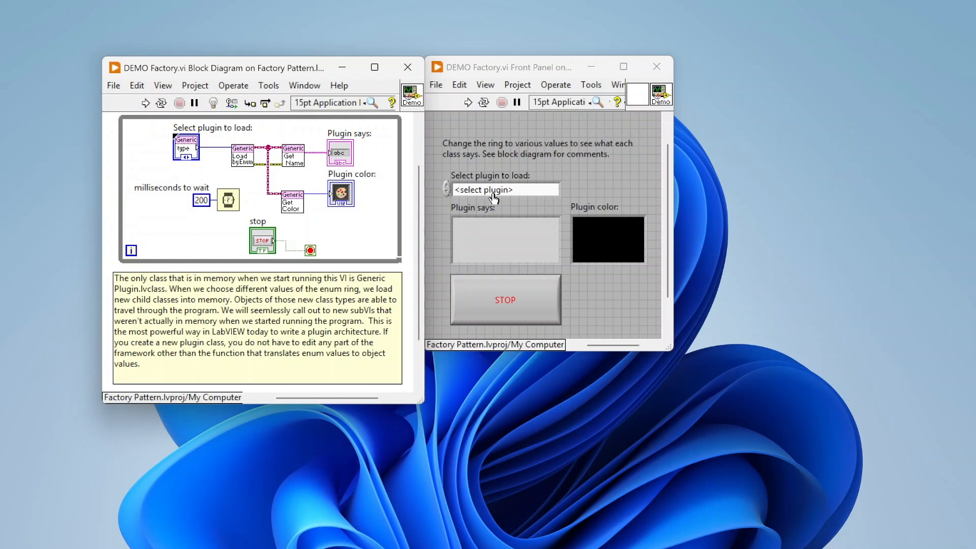
mouse_move(439, 189)
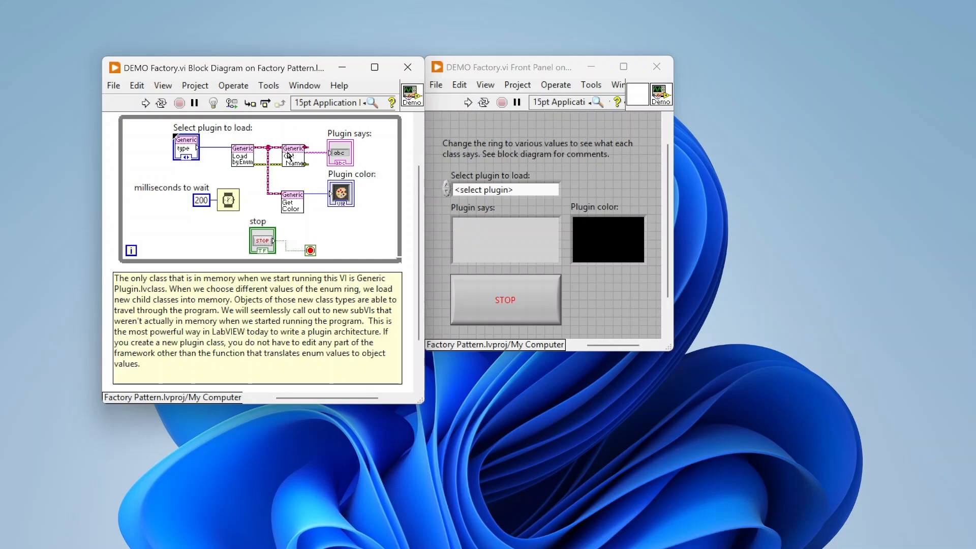
mouse_move(296, 208)
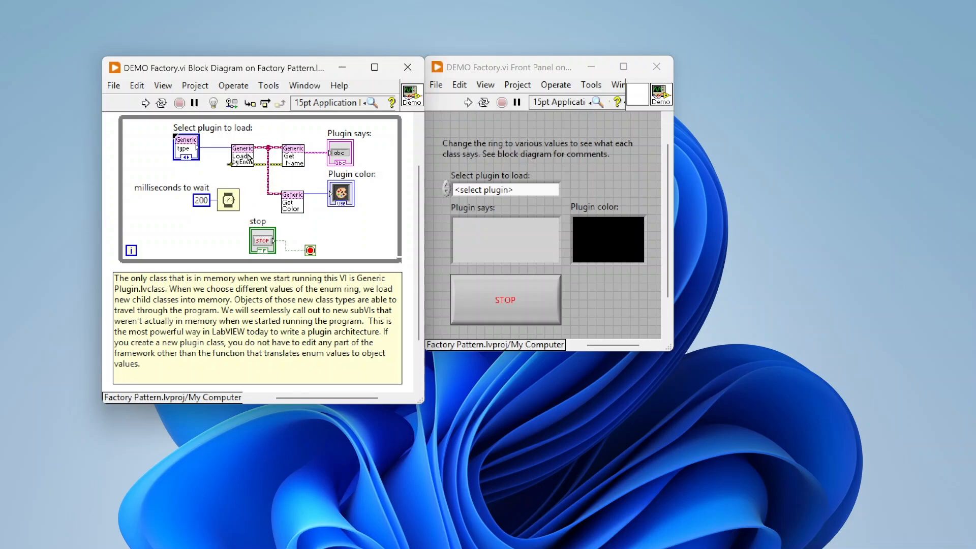
Open the Load Plugin From Enum subVI and display its Orange case with the class path
double_click(243, 156)
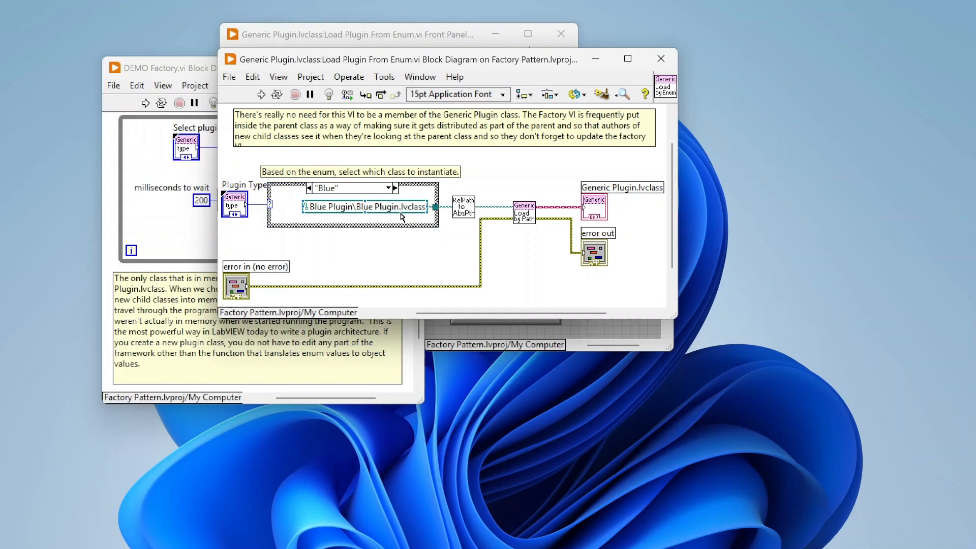
click(394, 187)
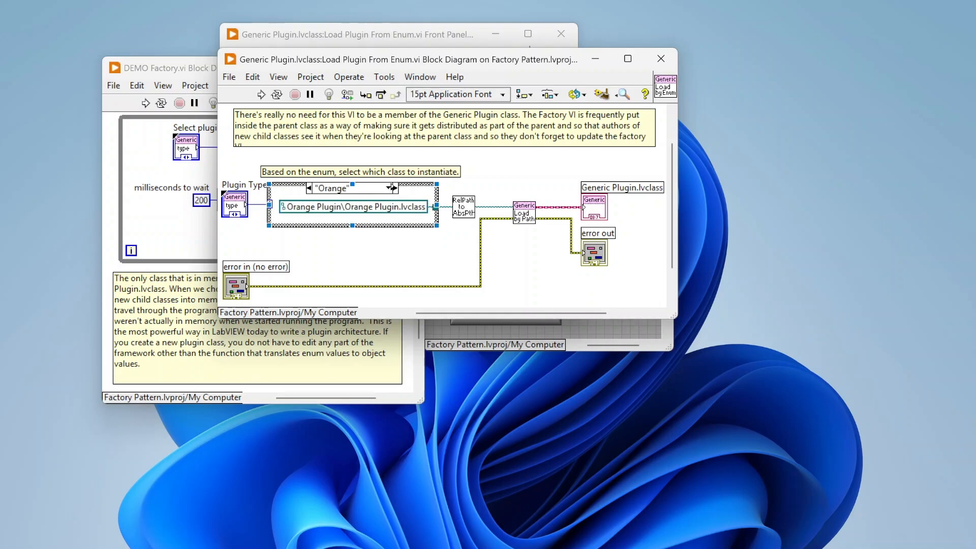
click(349, 216)
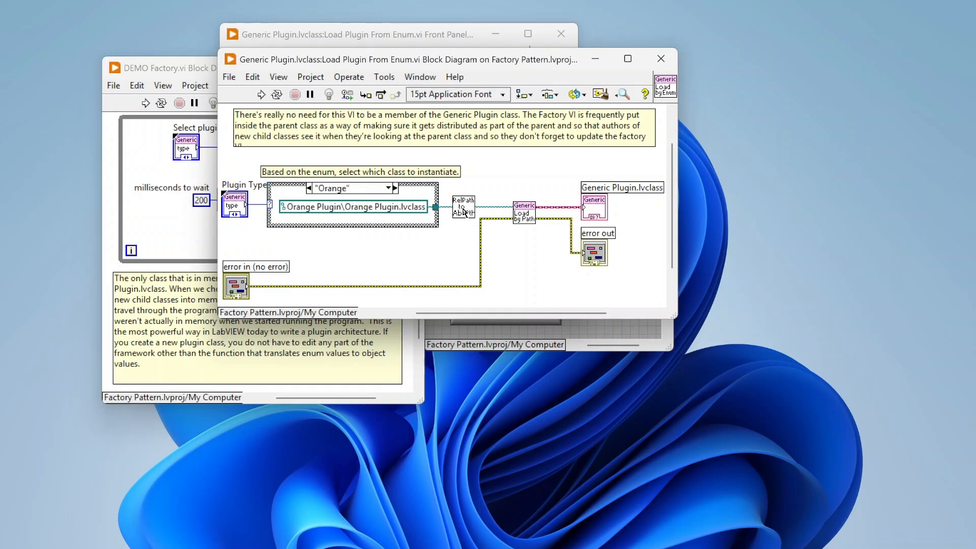
Inspect Relative Path to Absolute Path, close it deferring changes, then examine Get LV Class Default Value
click(571, 202)
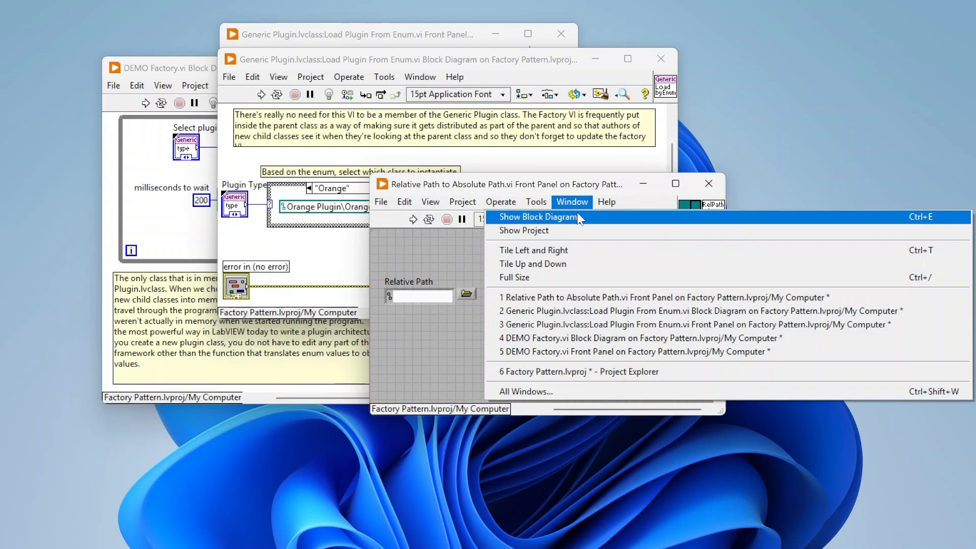
click(538, 217)
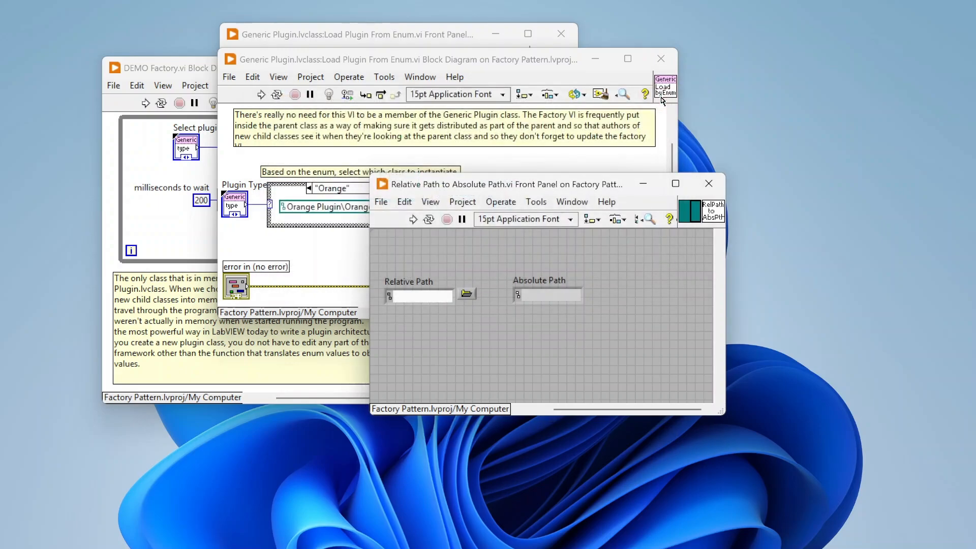
click(708, 183)
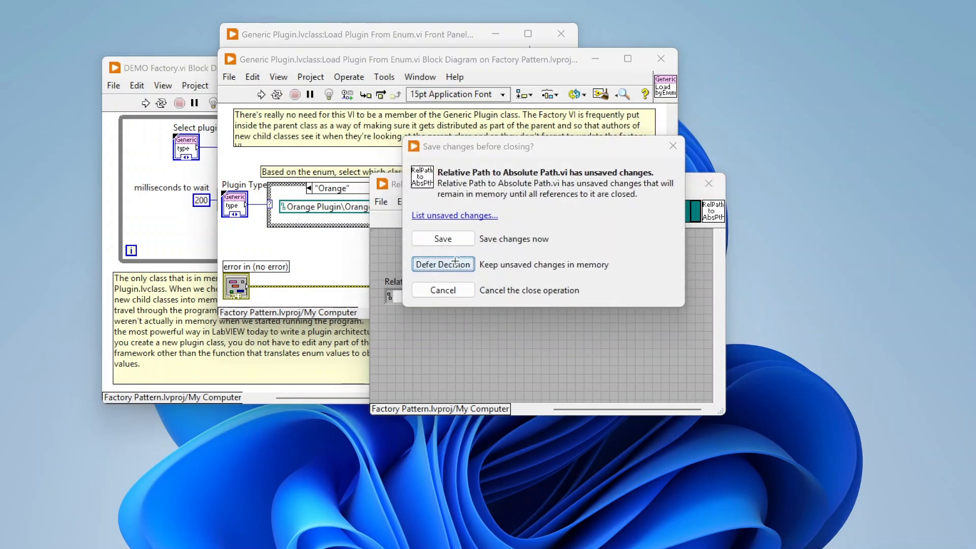
click(442, 264)
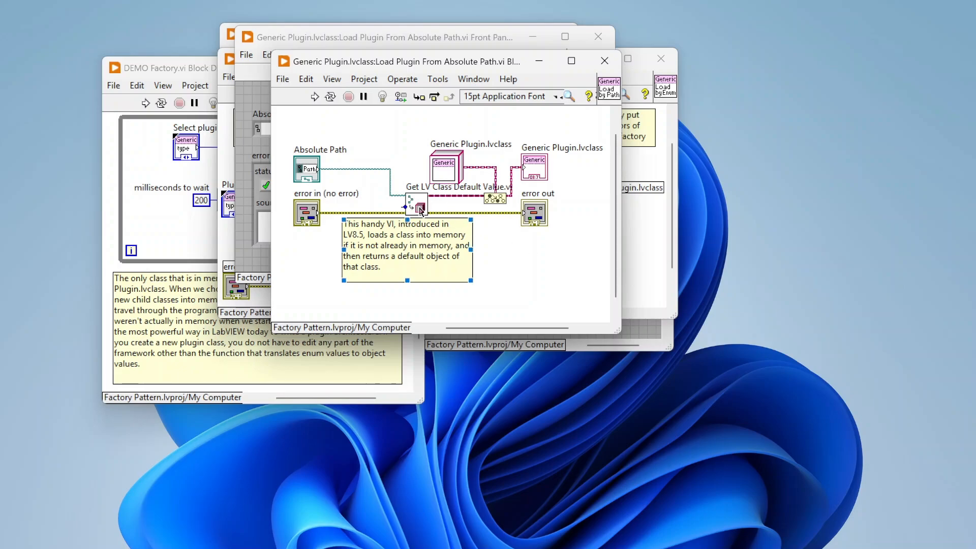
click(588, 96)
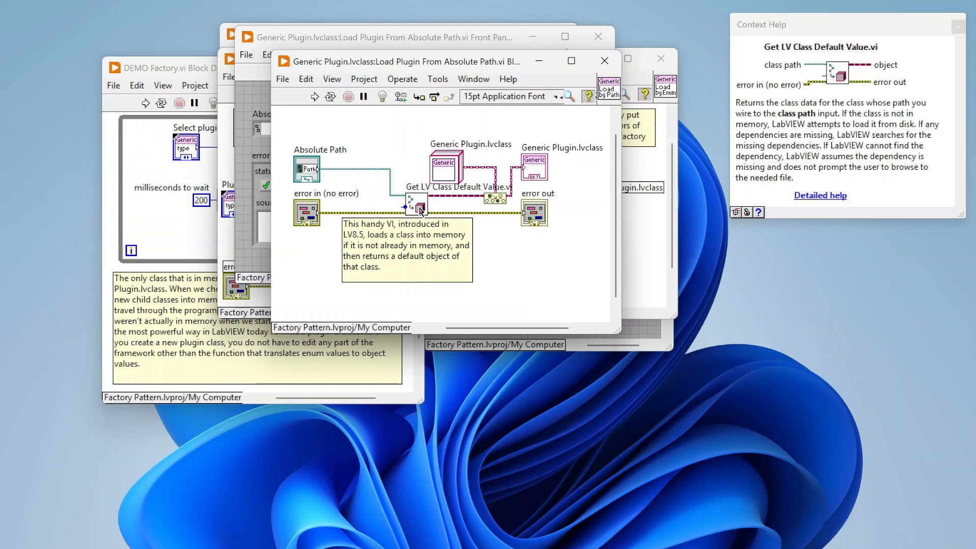
right_click(416, 209)
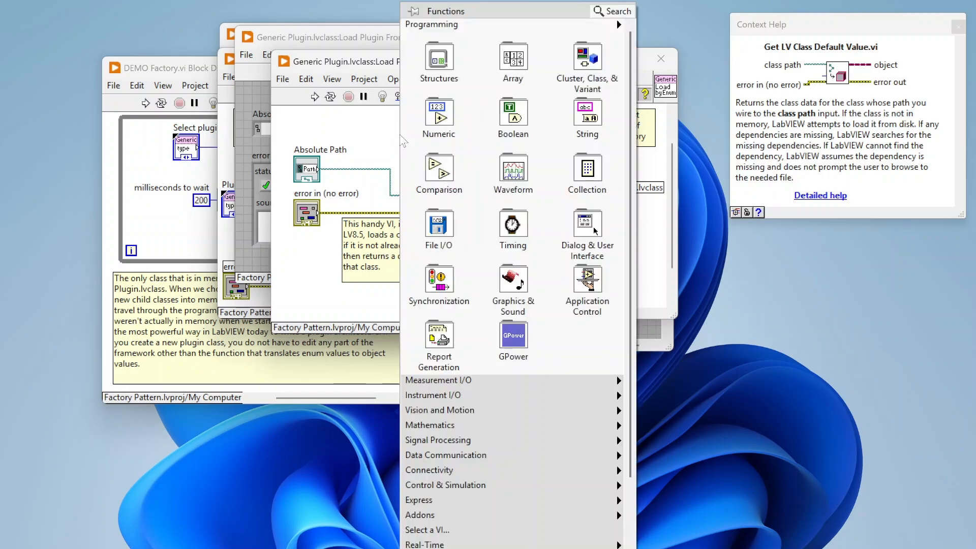
Browse the Cluster, Class & Variant palette listing Get LV Class Default Value
click(586, 66)
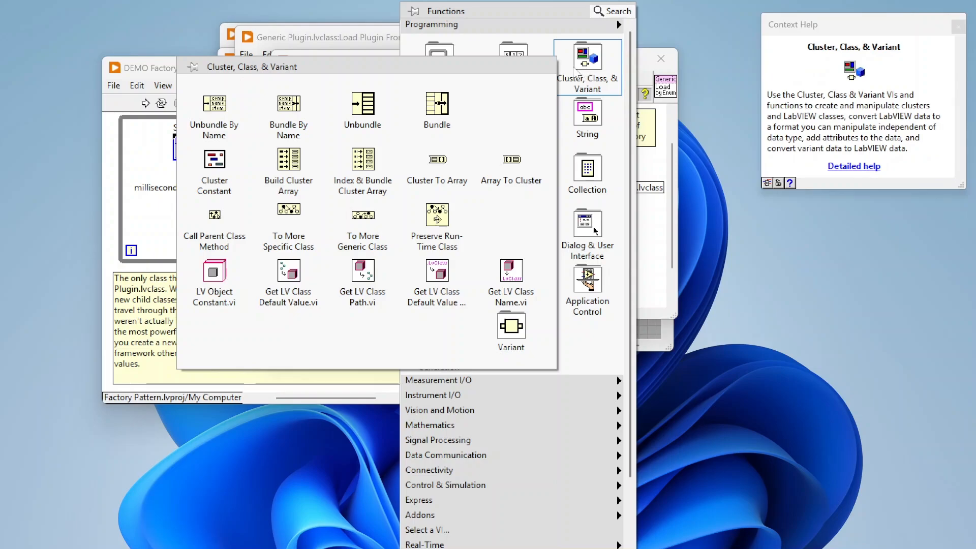
mouse_move(564, 74)
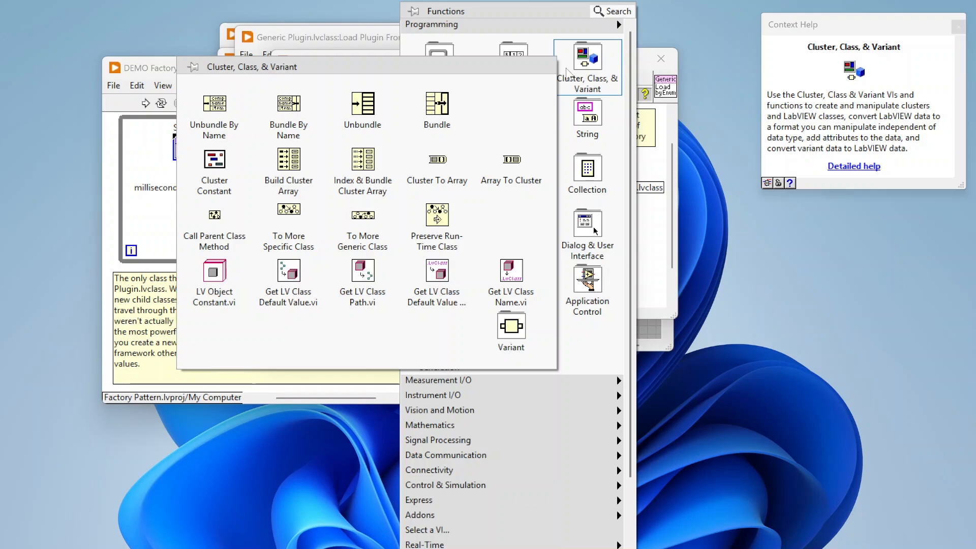
mouse_move(288, 270)
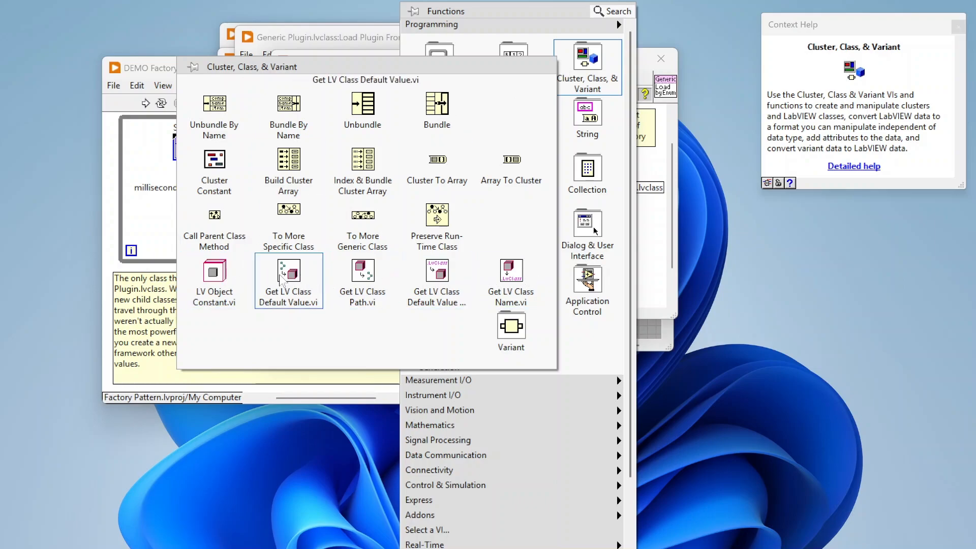
mouse_move(511, 281)
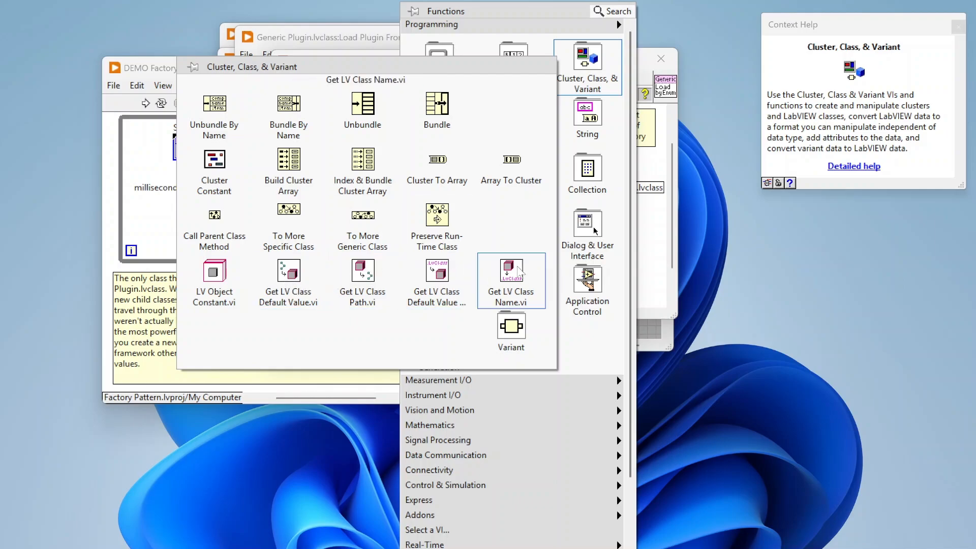
mouse_move(363, 271)
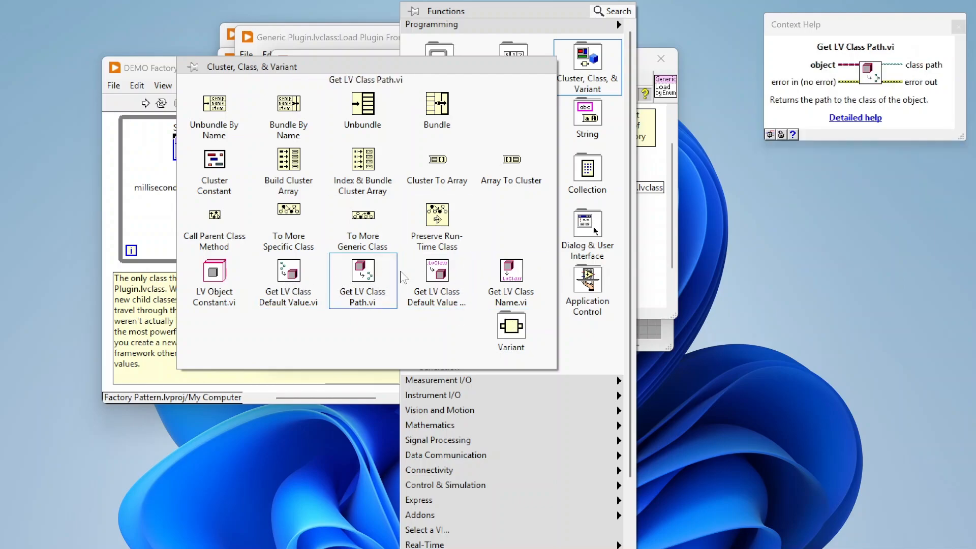
mouse_move(288, 215)
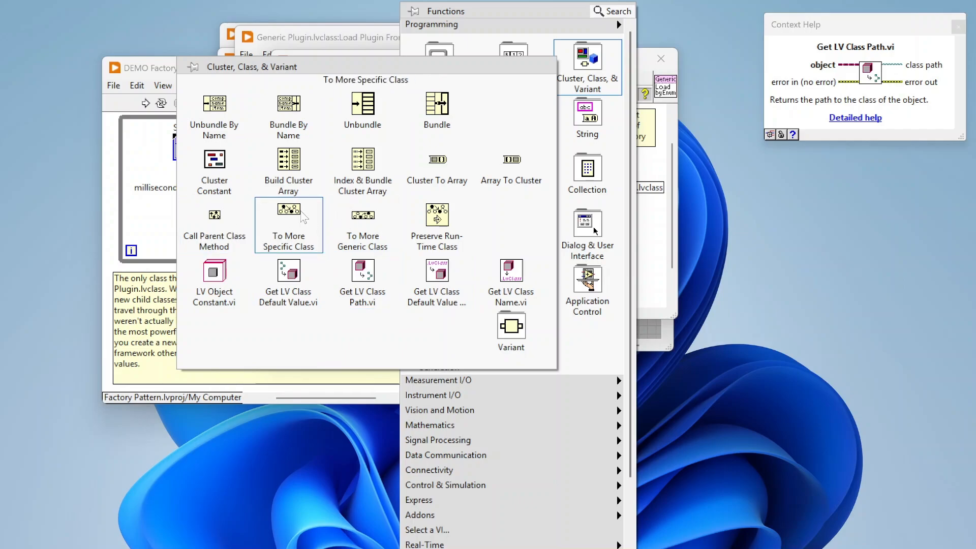
mouse_move(288, 219)
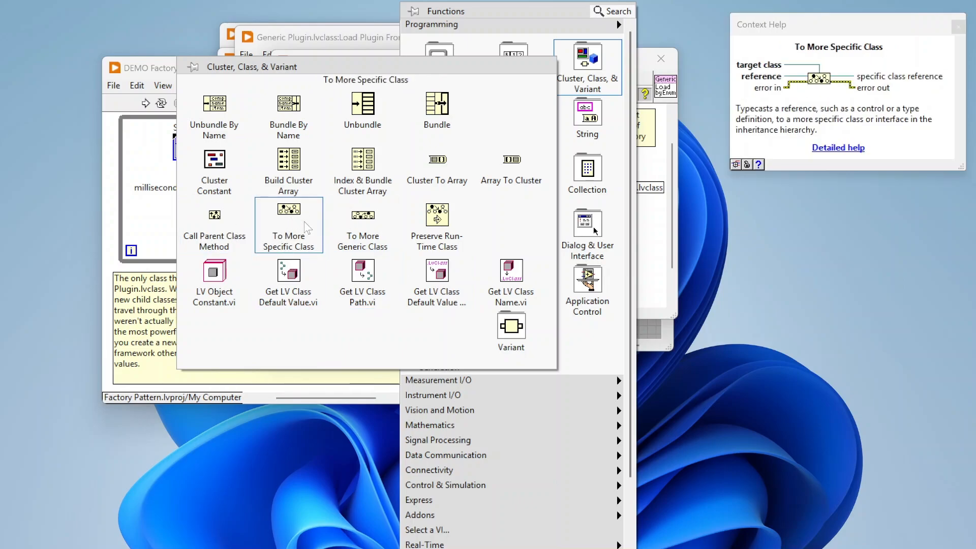
mouse_move(363, 226)
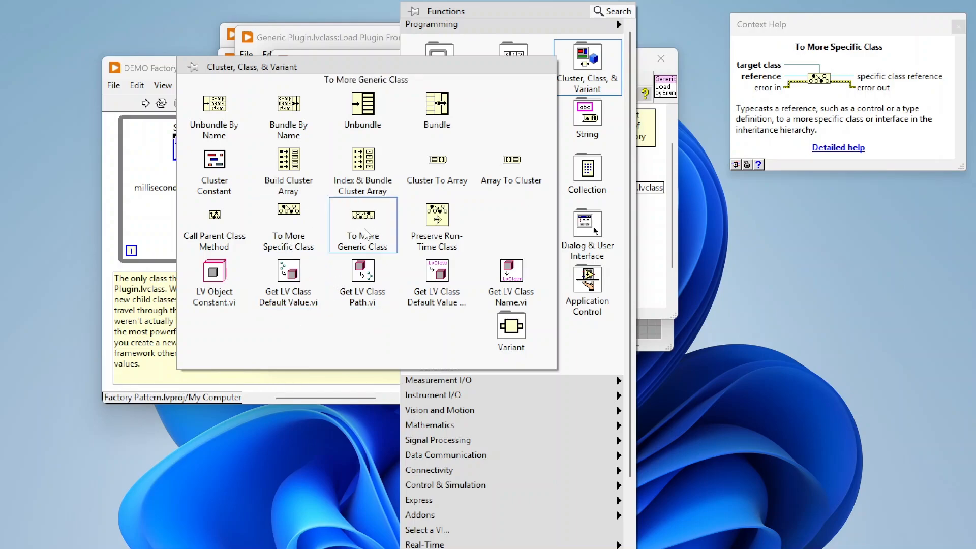
mouse_move(346, 226)
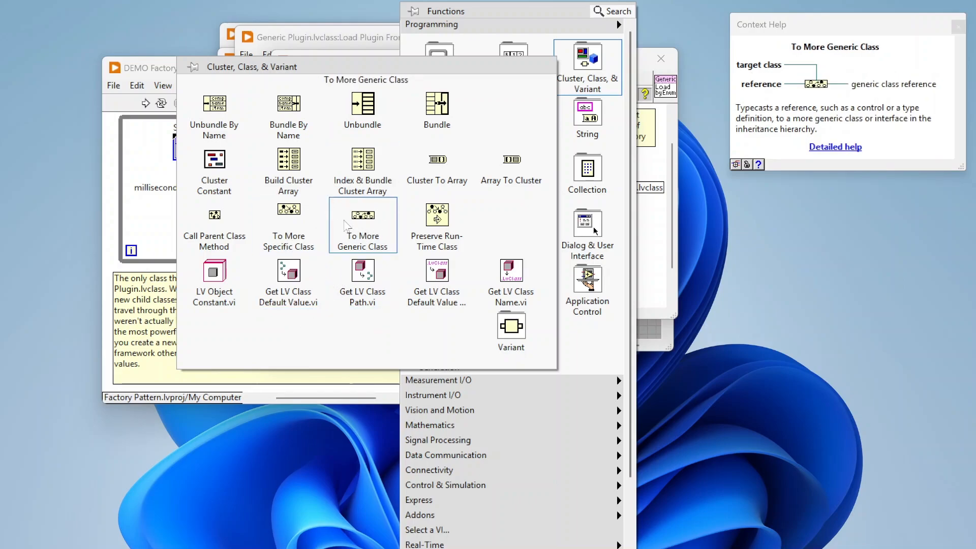
mouse_move(344, 260)
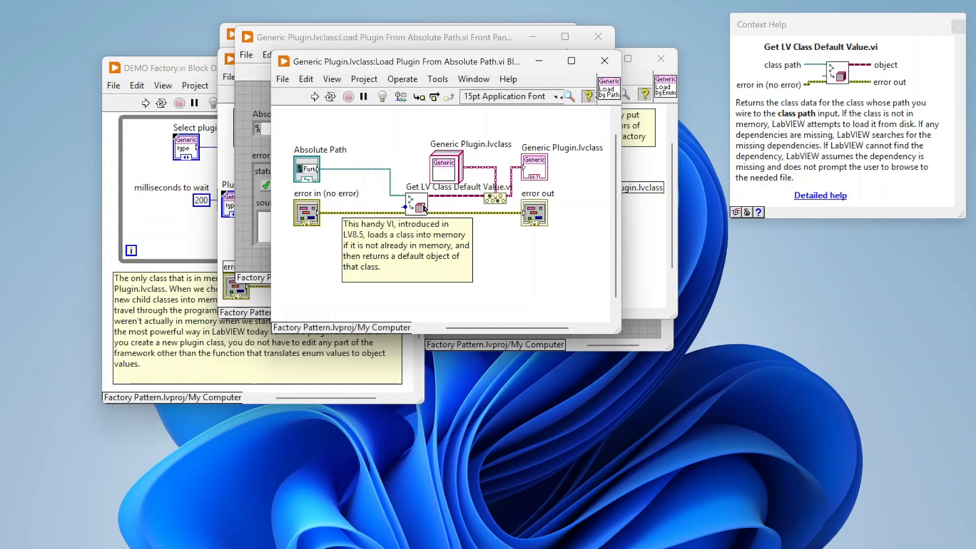
mouse_move(451, 199)
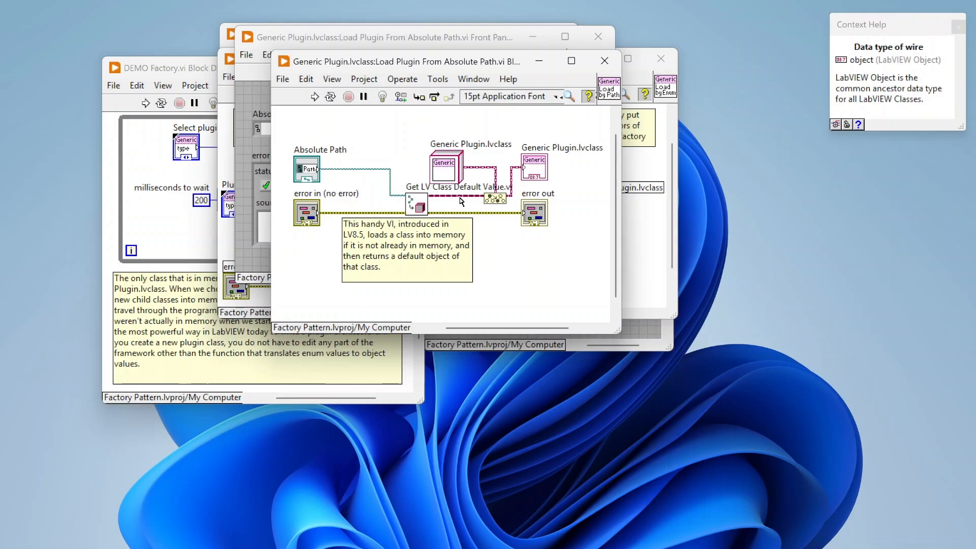
mouse_move(378, 163)
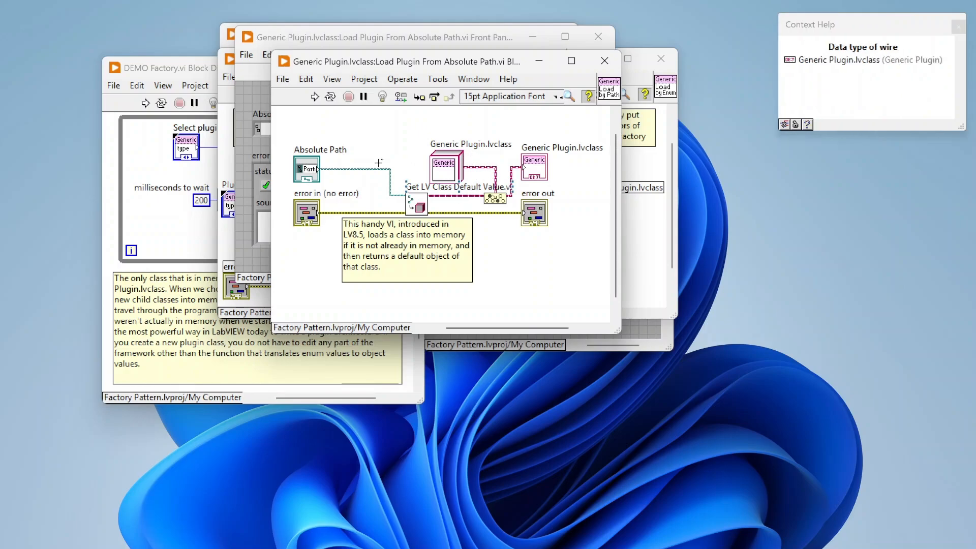
Check the LabVIEW Object and Generic Plugin wire types, then switch to Load Plugin From Enum's diagram
click(168, 67)
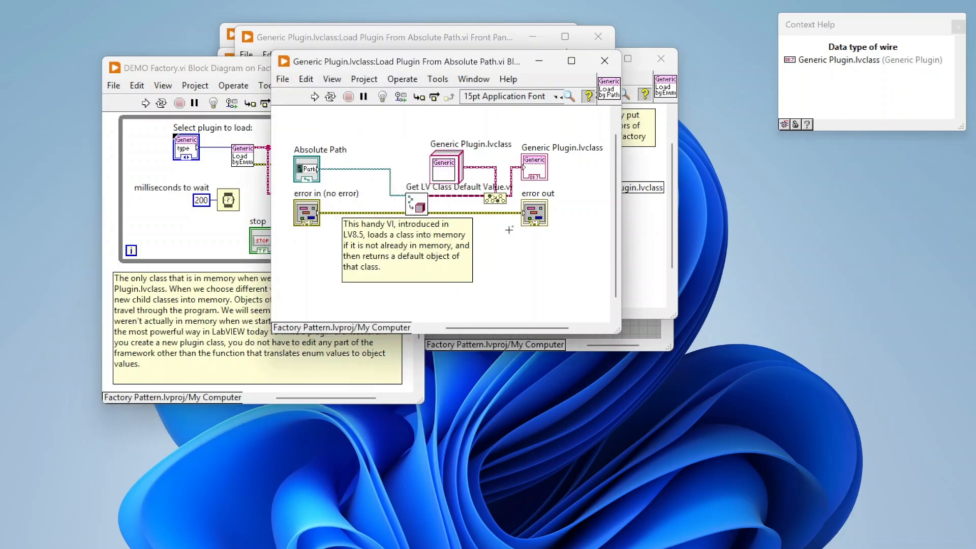
mouse_move(466, 201)
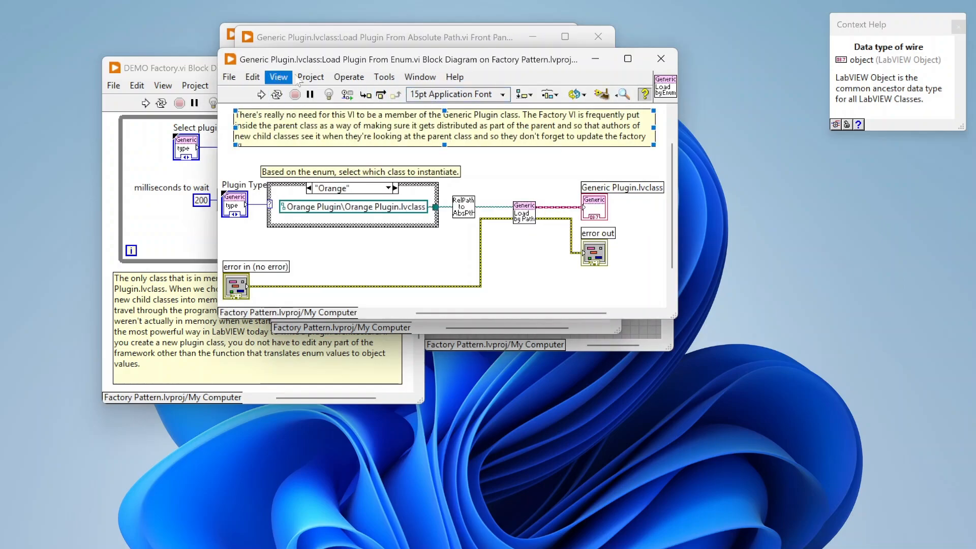
mouse_move(488, 498)
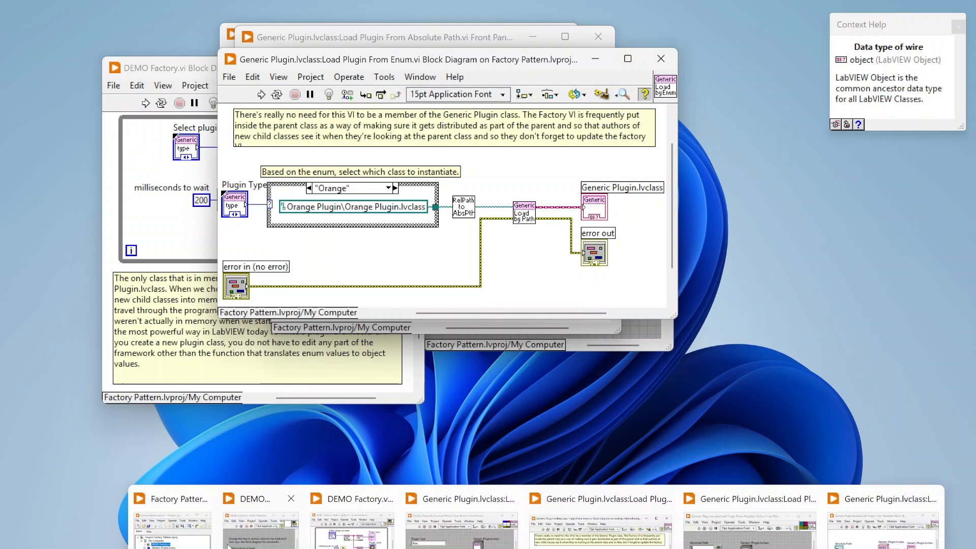
Show the LabVIEW Class Hierarchy and select the LabVIEW Object ancestor above Generic Plugin
click(199, 103)
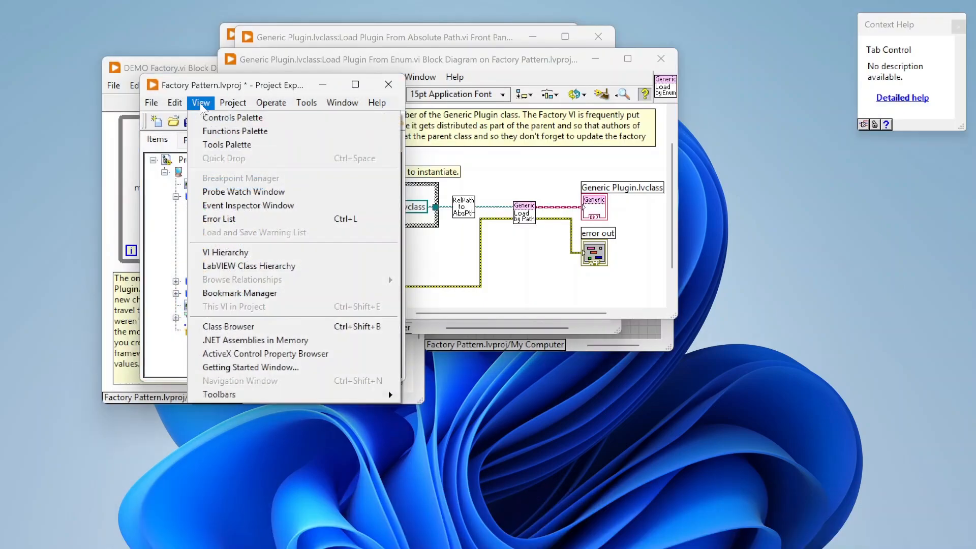
click(249, 266)
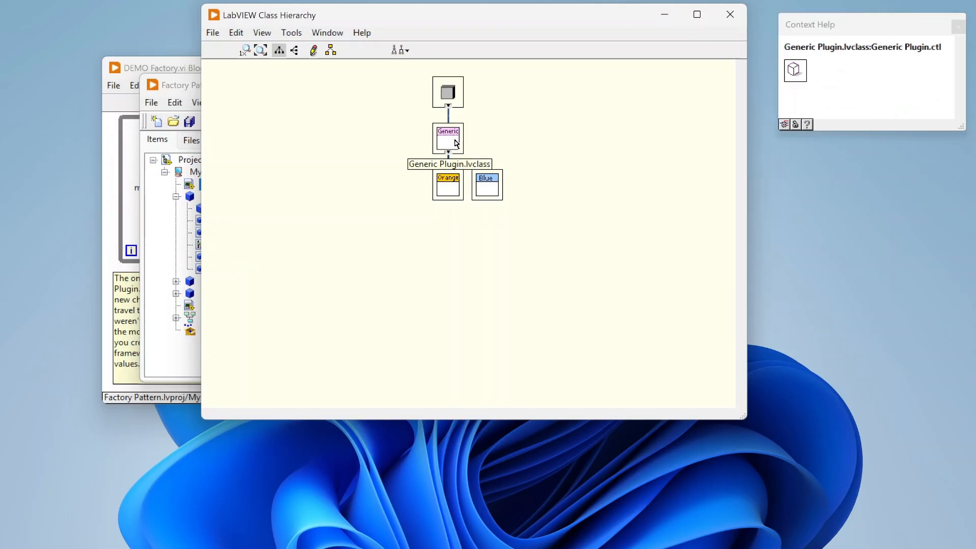
mouse_move(447, 94)
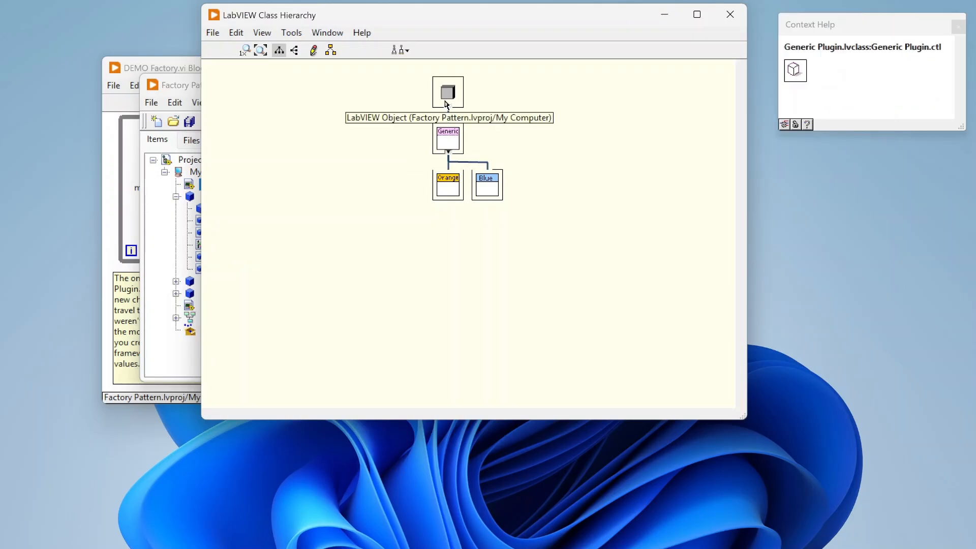
click(447, 92)
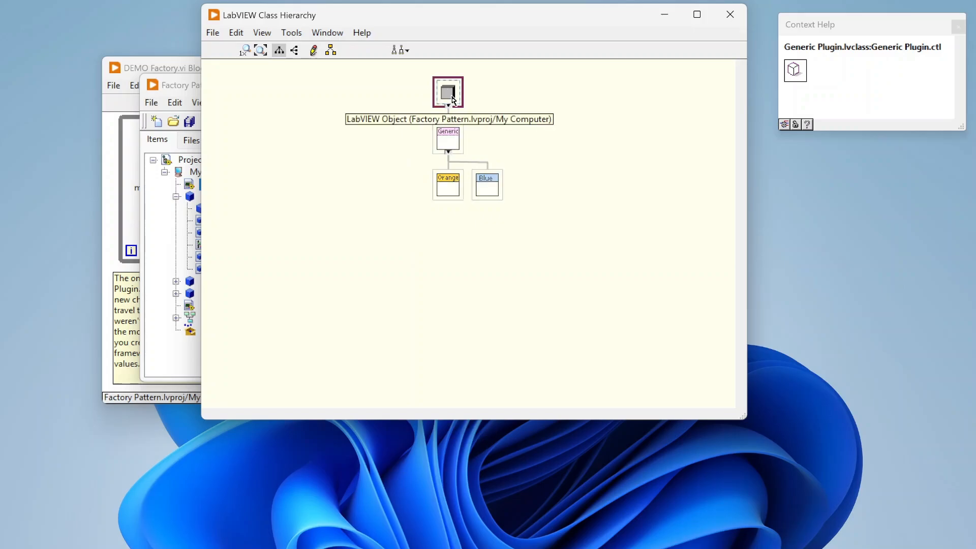
mouse_move(449, 138)
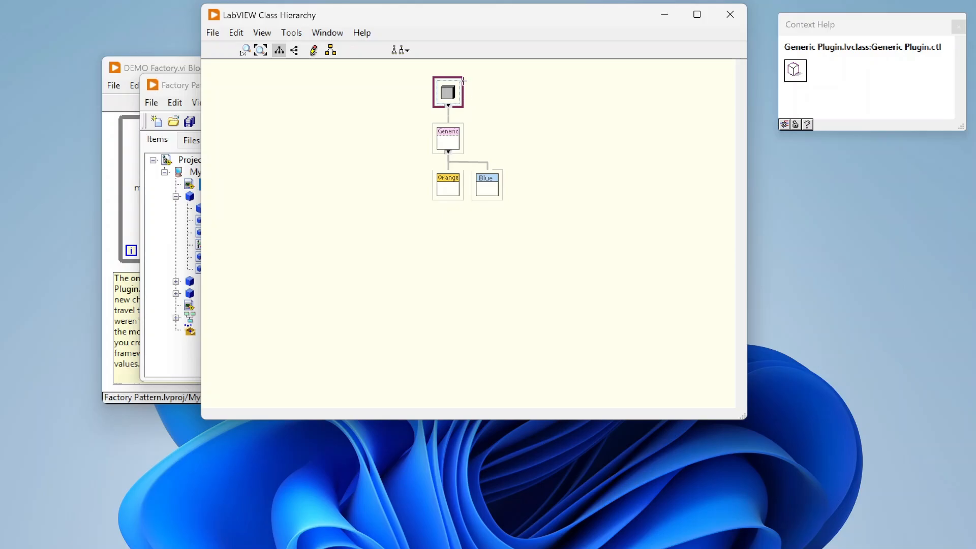
mouse_move(510, 136)
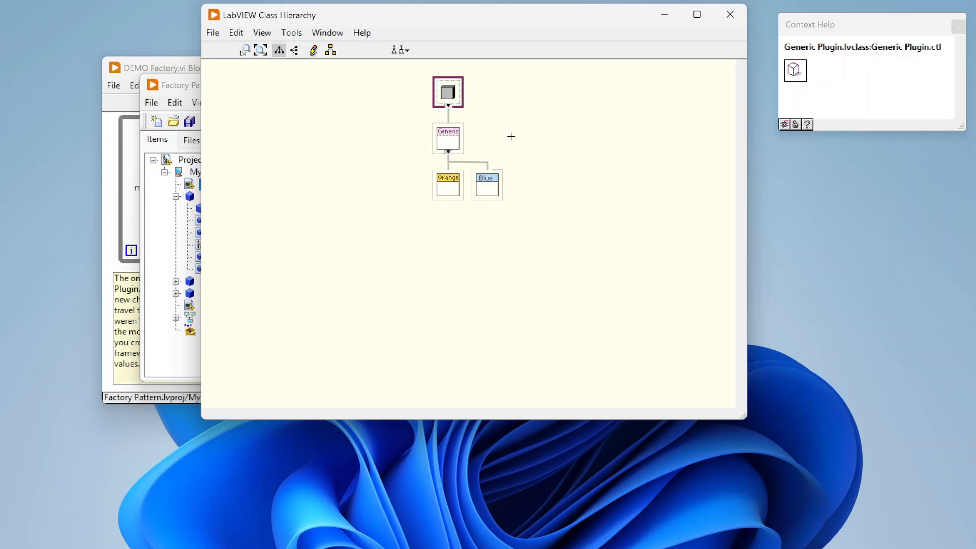
mouse_move(447, 138)
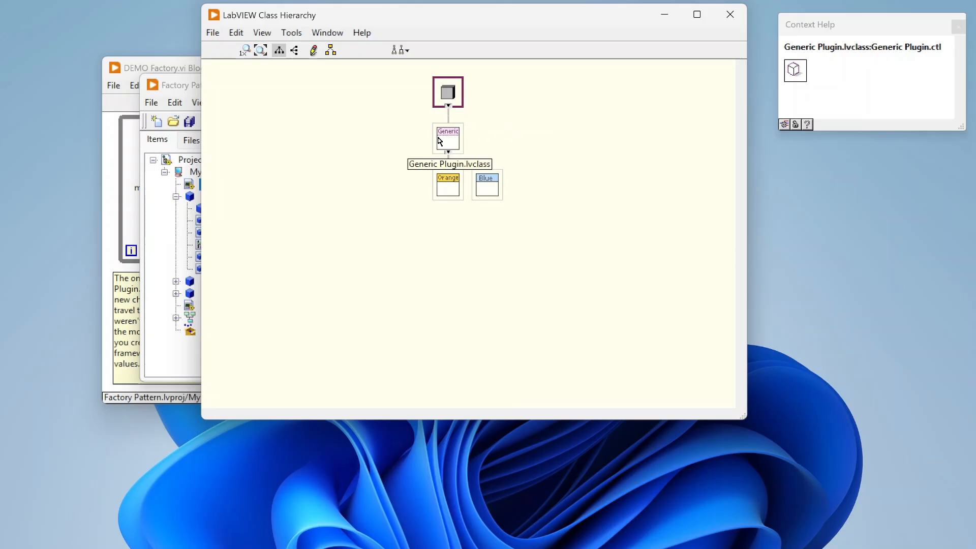
mouse_move(485, 144)
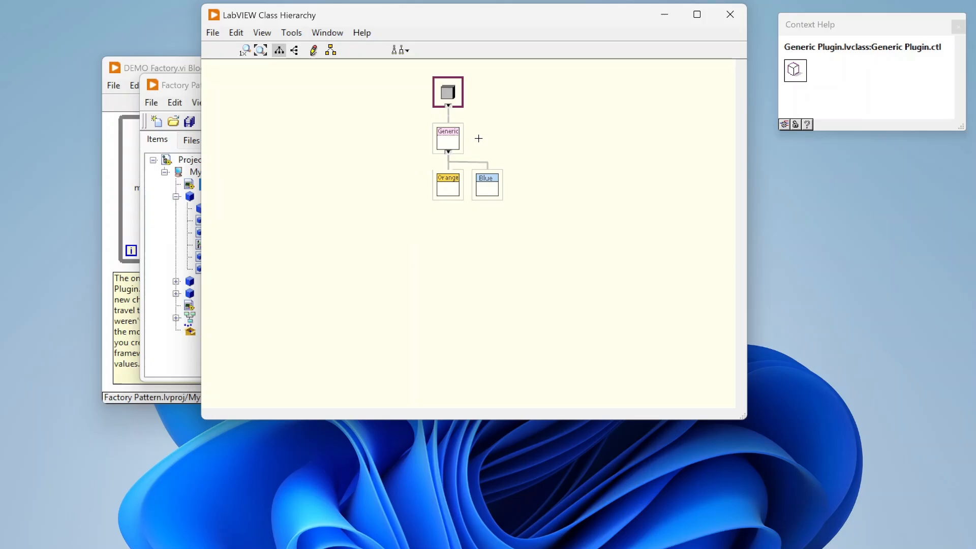
mouse_move(448, 97)
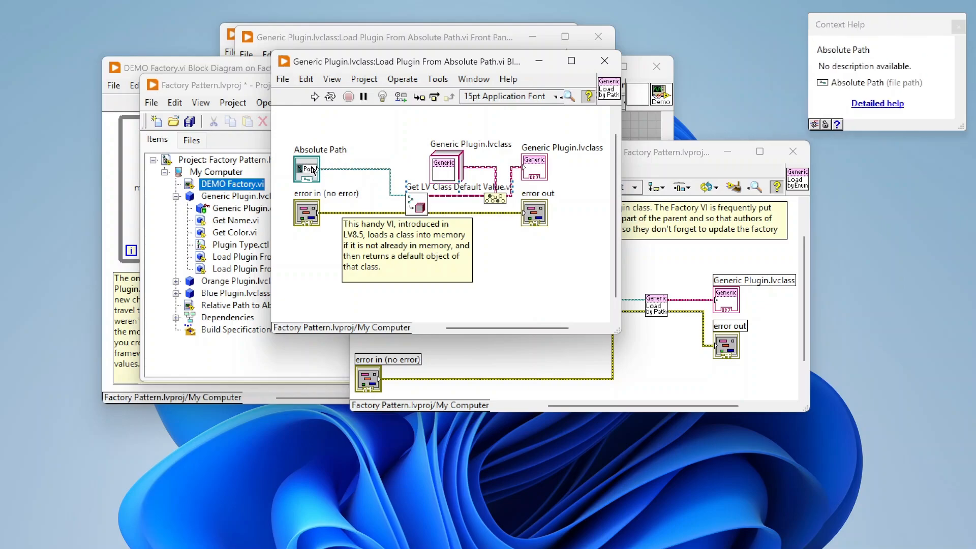
mouse_move(435, 201)
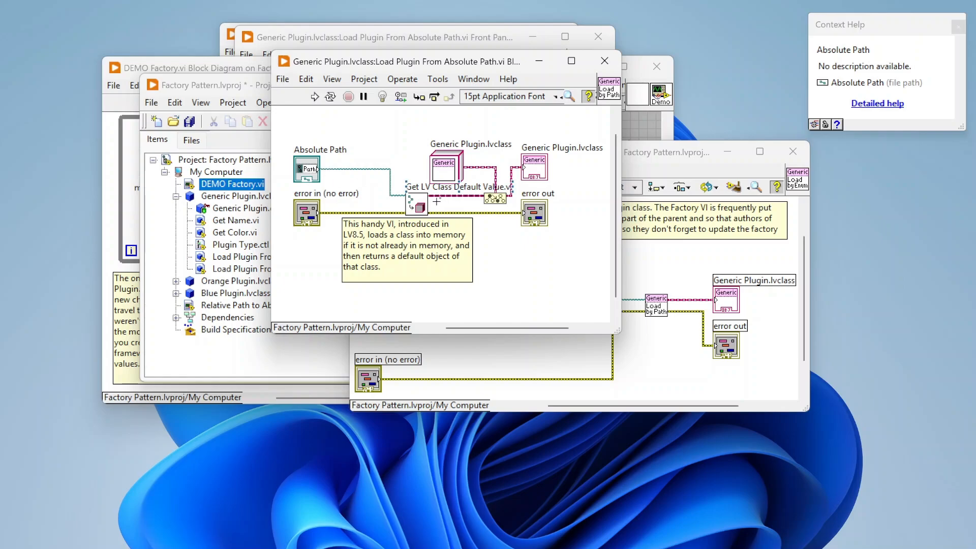
mouse_move(454, 199)
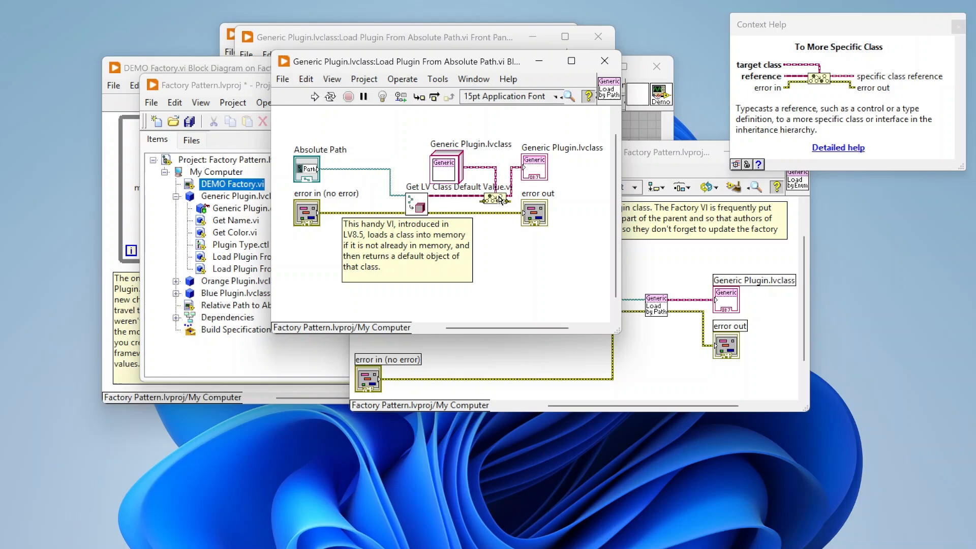
mouse_move(445, 150)
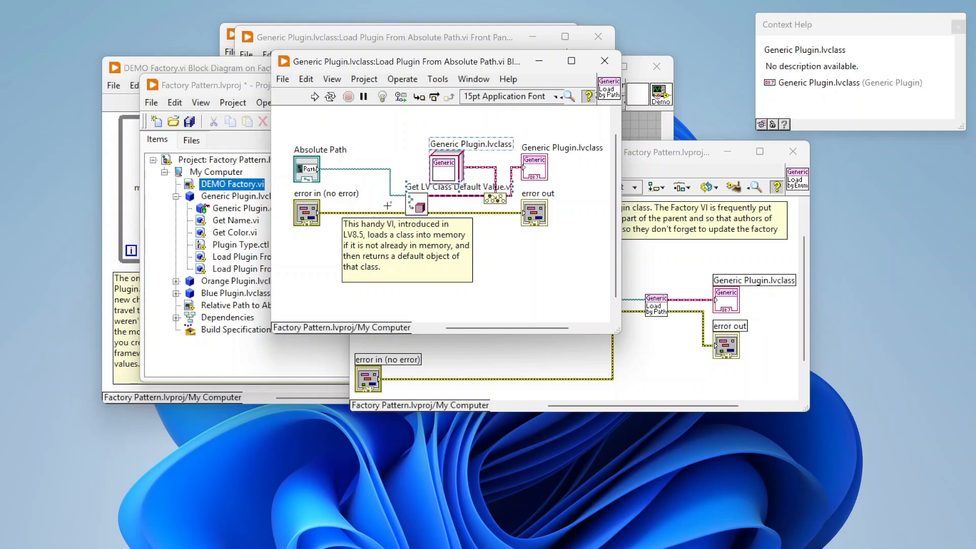
mouse_move(455, 196)
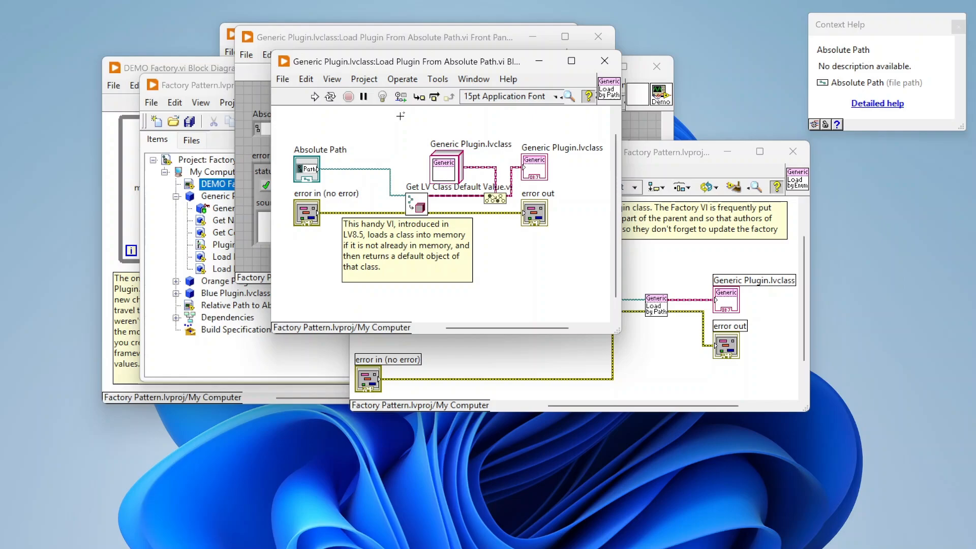
mouse_move(454, 172)
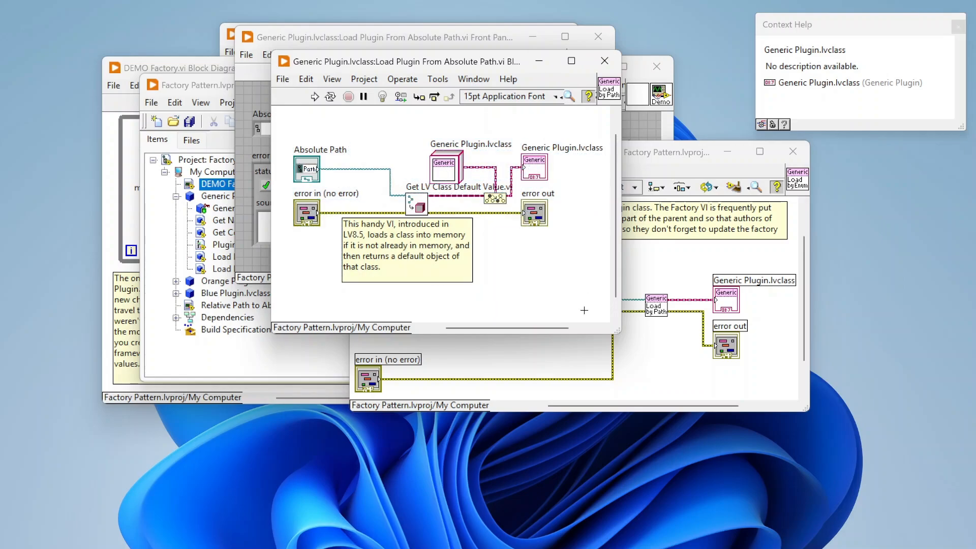
mouse_move(446, 144)
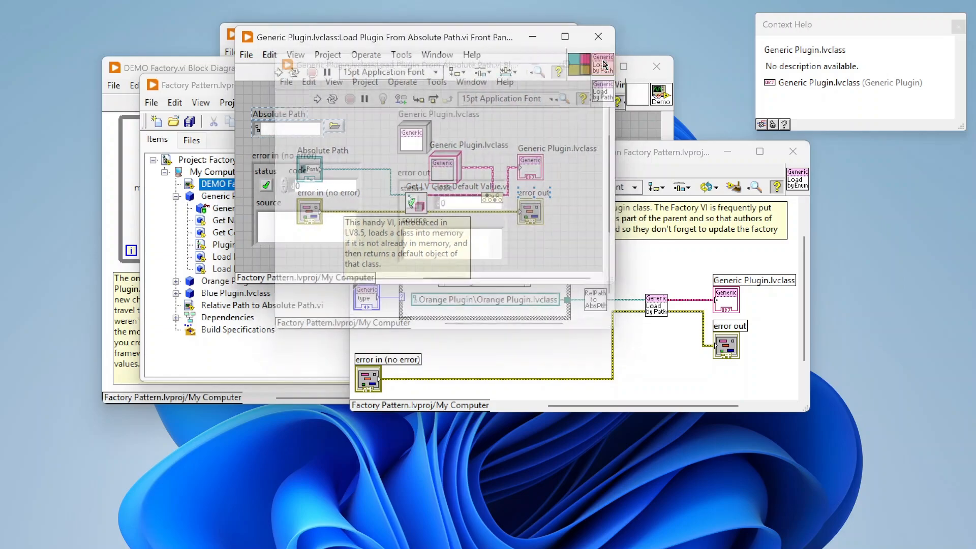
Close the Load Plugin From Absolute Path VI and bring the DEMO Factory windows forward
click(597, 36)
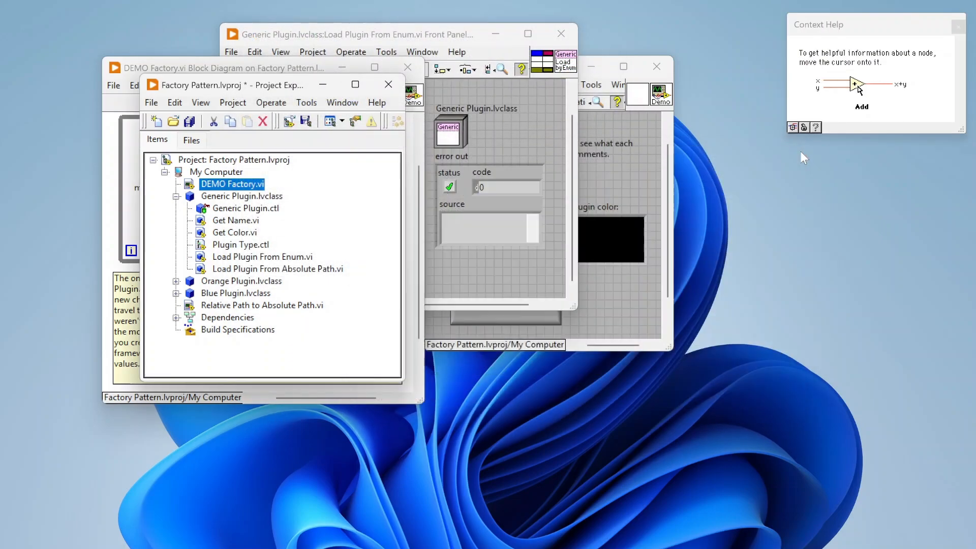
click(560, 33)
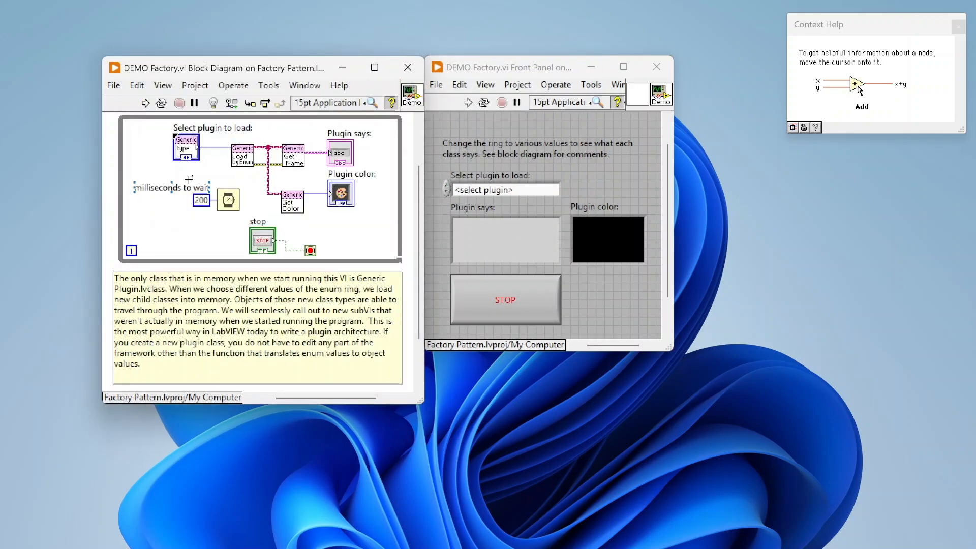
mouse_move(239, 157)
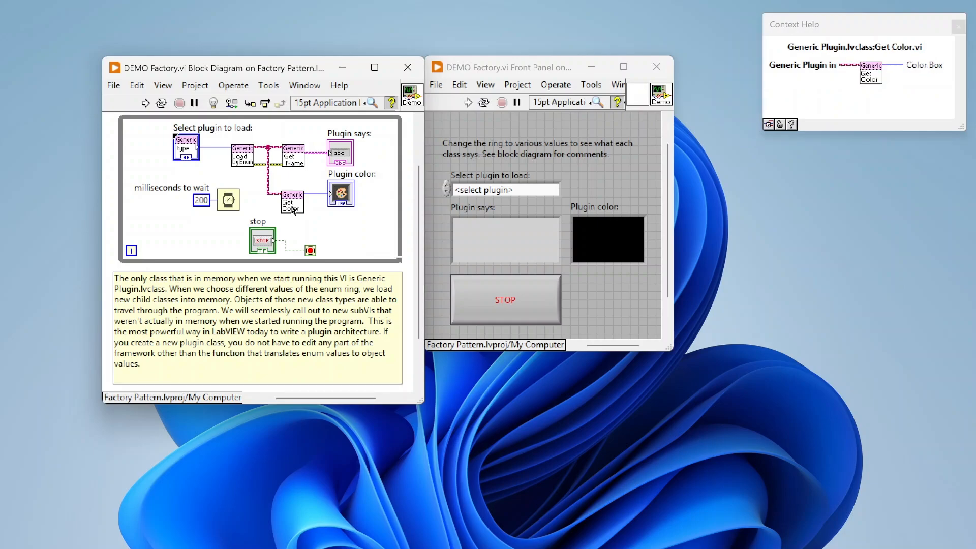
mouse_move(277, 149)
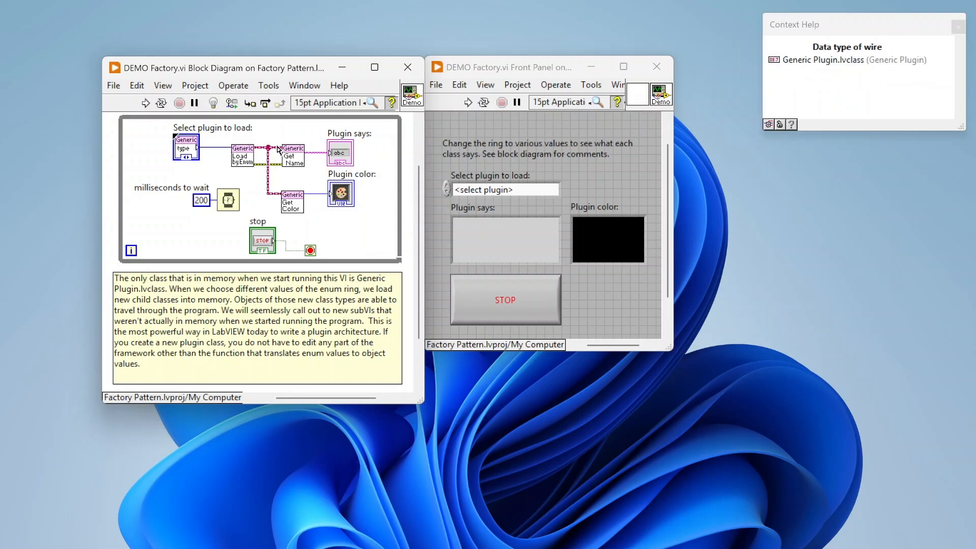
mouse_move(269, 150)
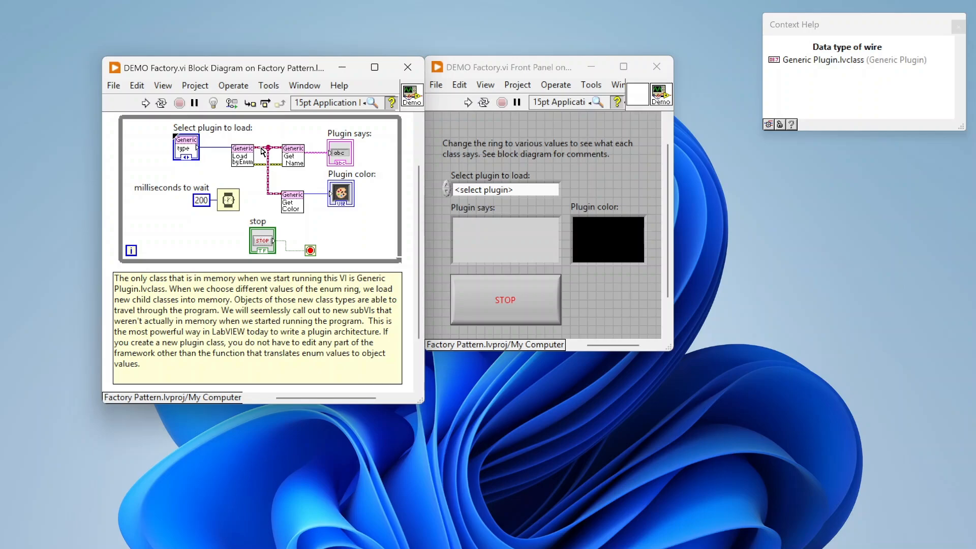
mouse_move(242, 156)
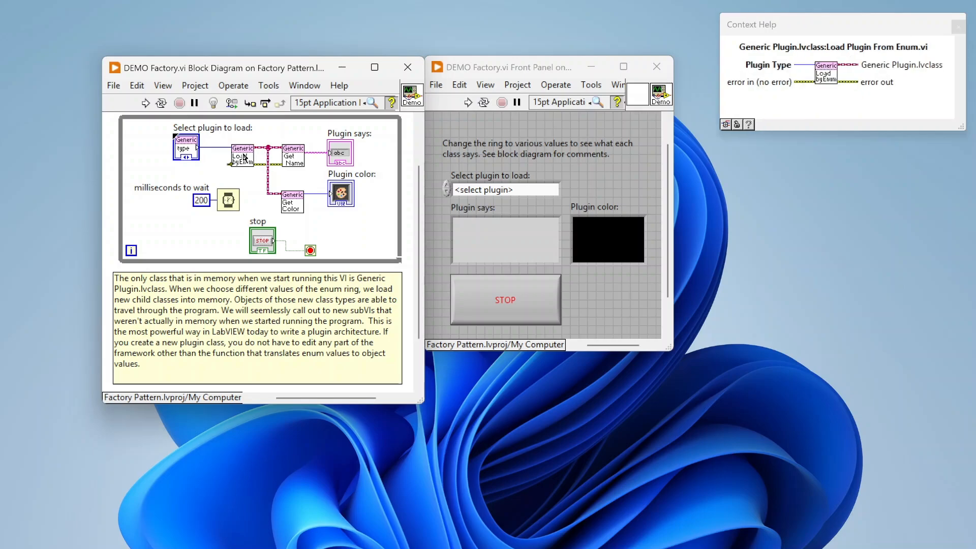
mouse_move(268, 150)
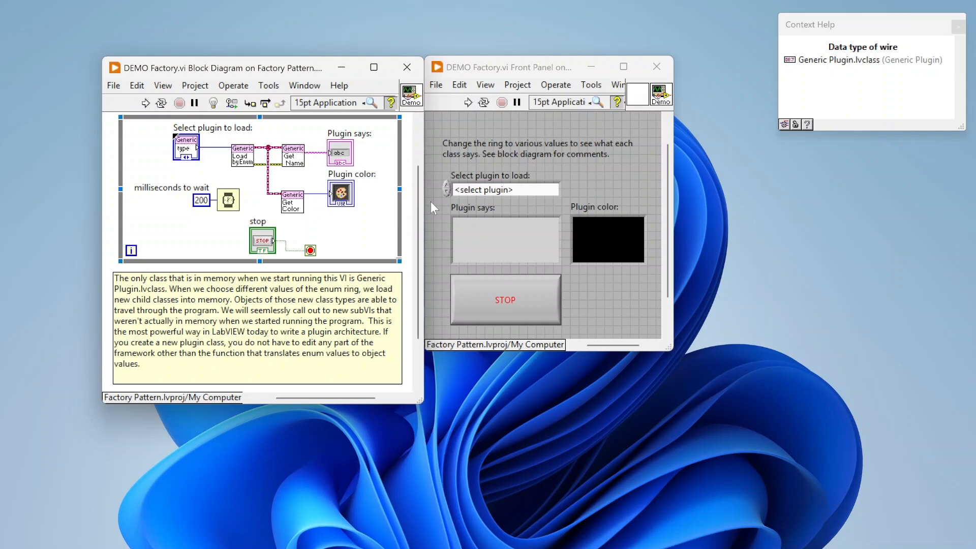
Run DEMO Factory, probe the plugin class wire, and switch selection to Blue
click(468, 102)
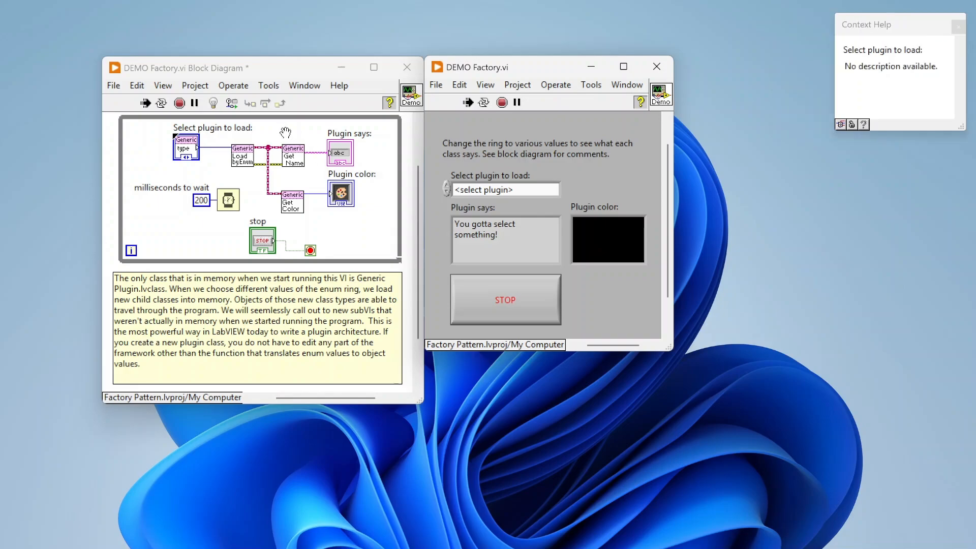
mouse_move(264, 152)
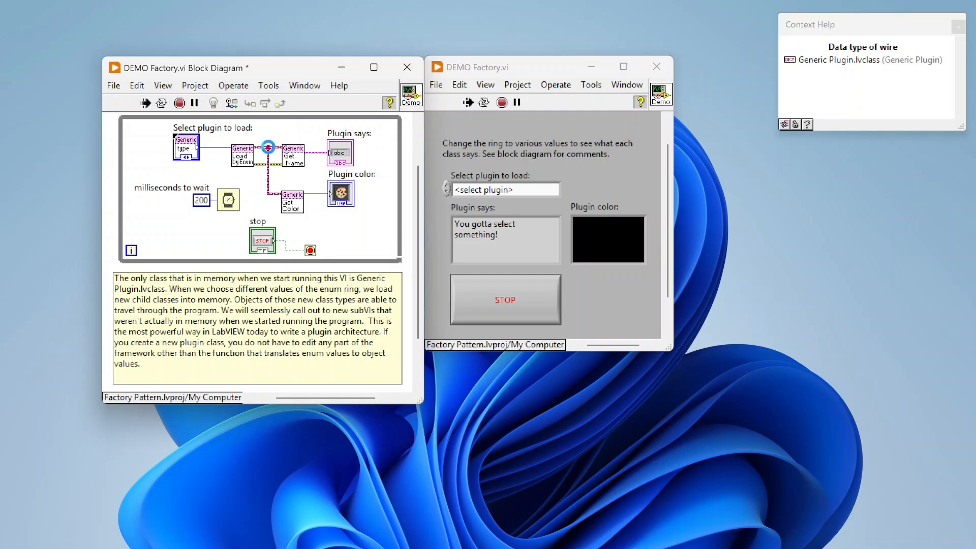
click(268, 148)
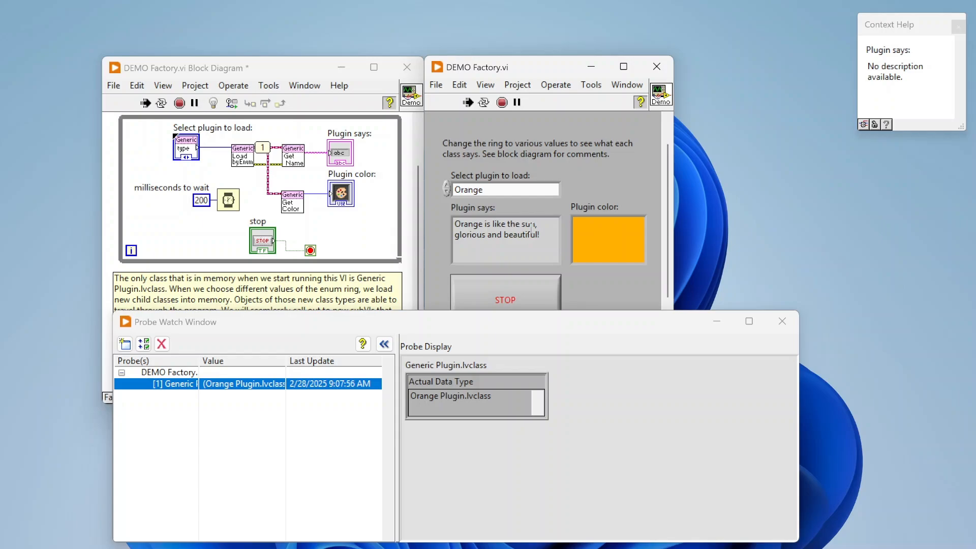
click(505, 190)
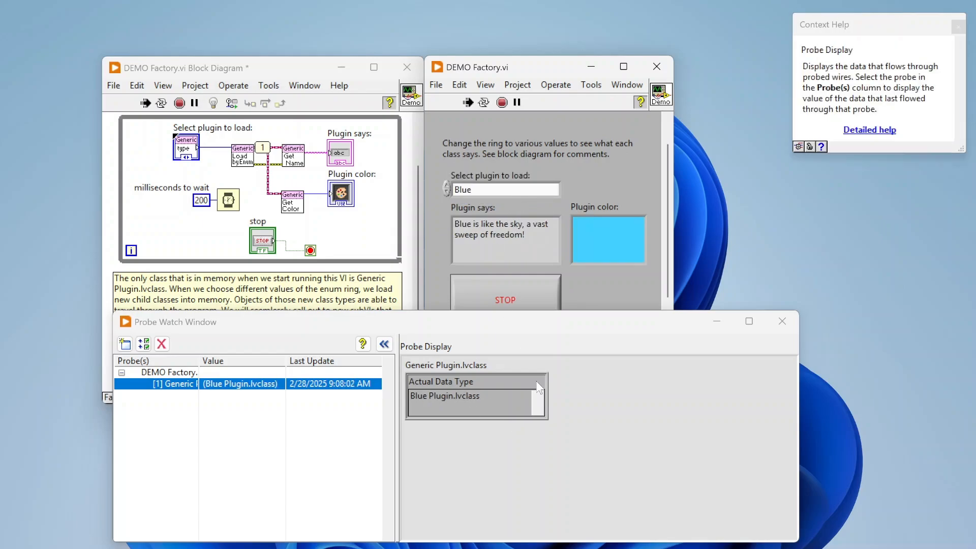
mouse_move(577, 275)
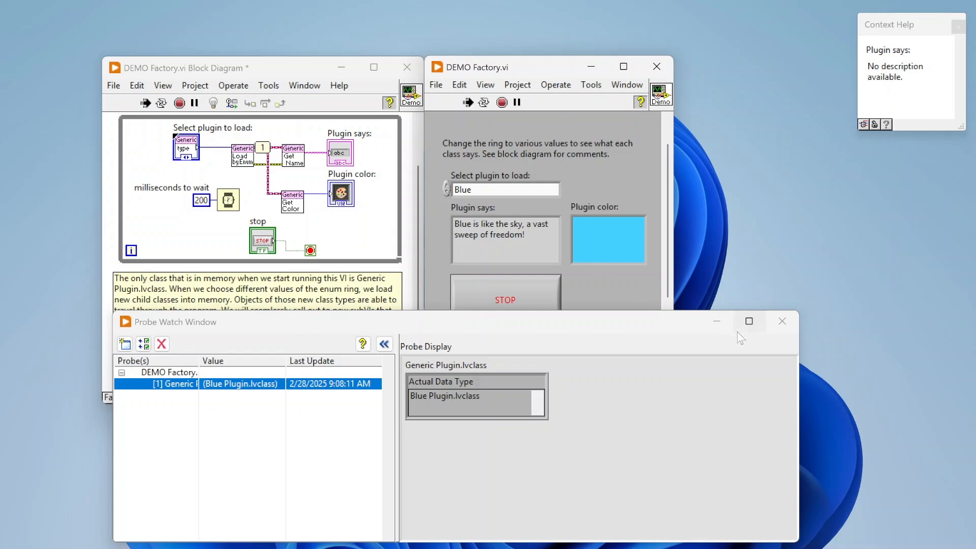
mouse_move(783, 321)
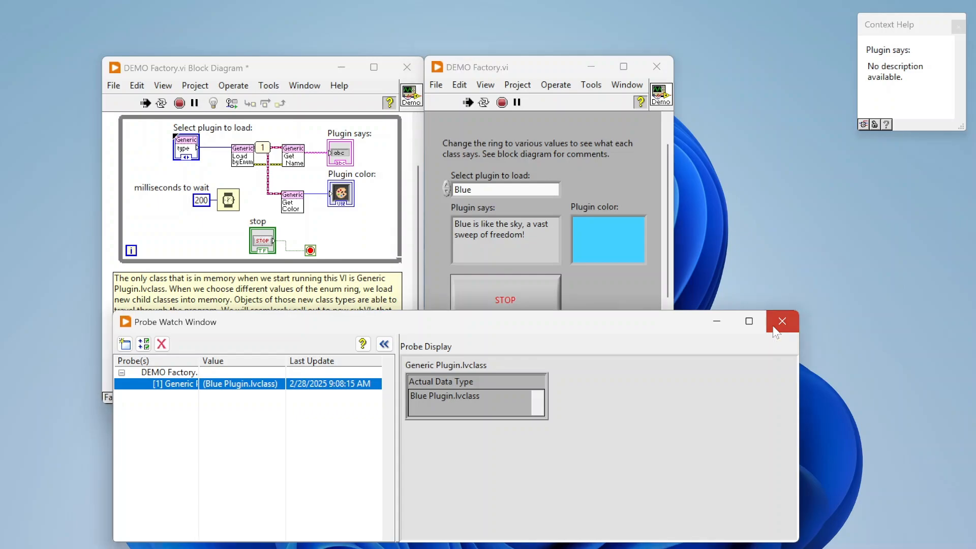
Close the Probe Watch Window and stop the running DEMO Factory VI
click(783, 321)
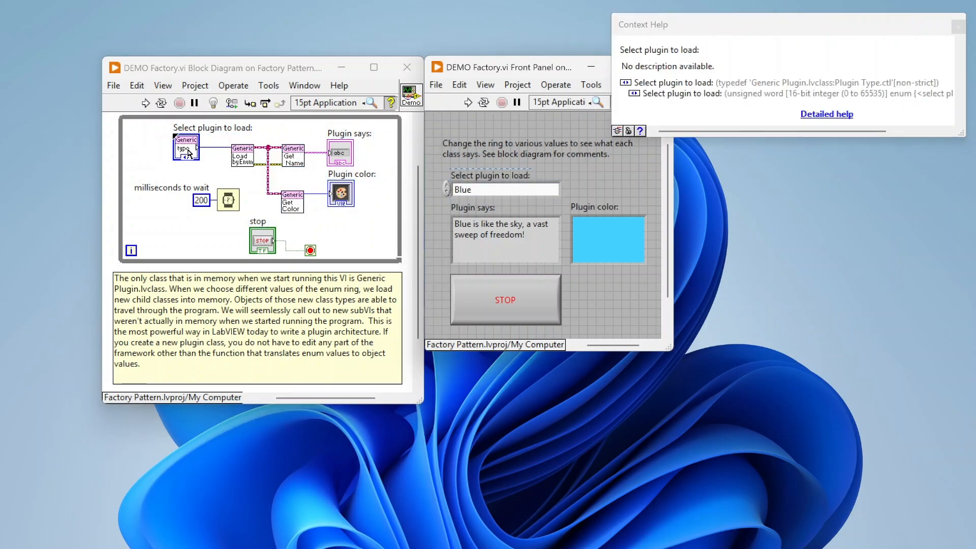
click(504, 189)
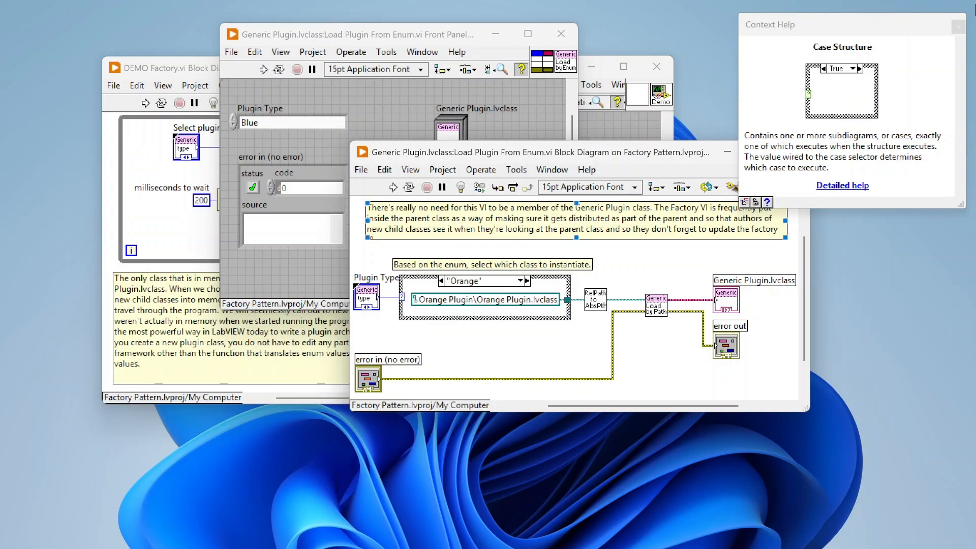
Check the Orange, <select plugin> and Blue enum cases, then close Load Plugin From Enum's diagram and panel
click(953, 27)
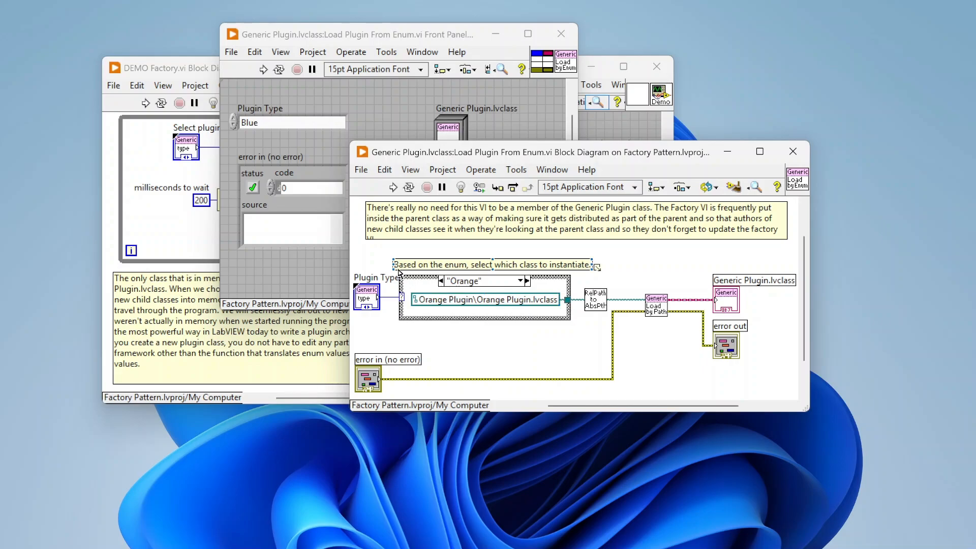
click(526, 280)
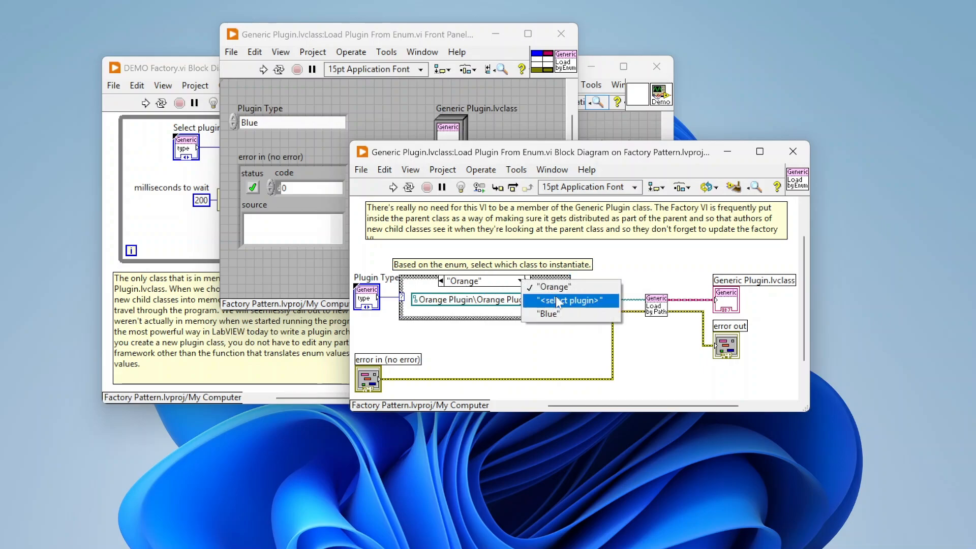
mouse_move(554, 314)
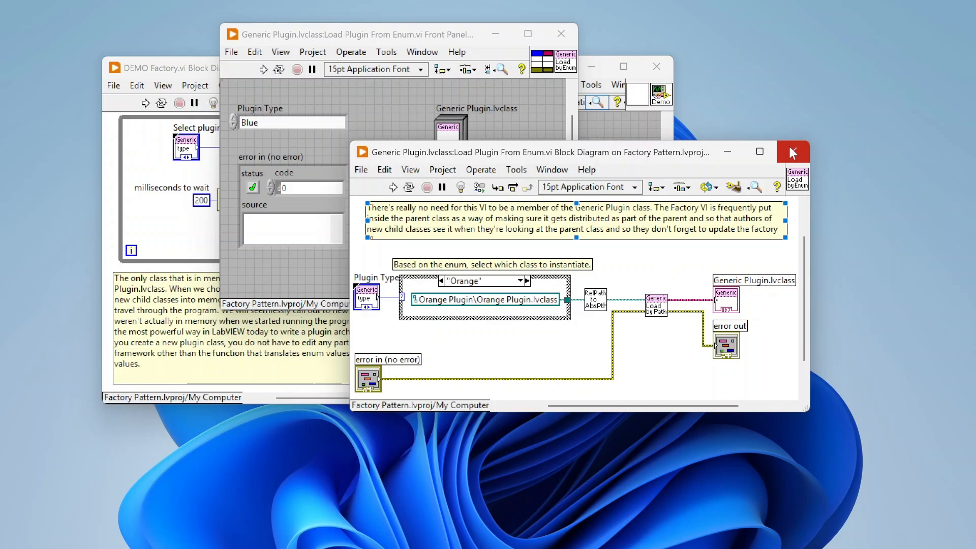
click(792, 152)
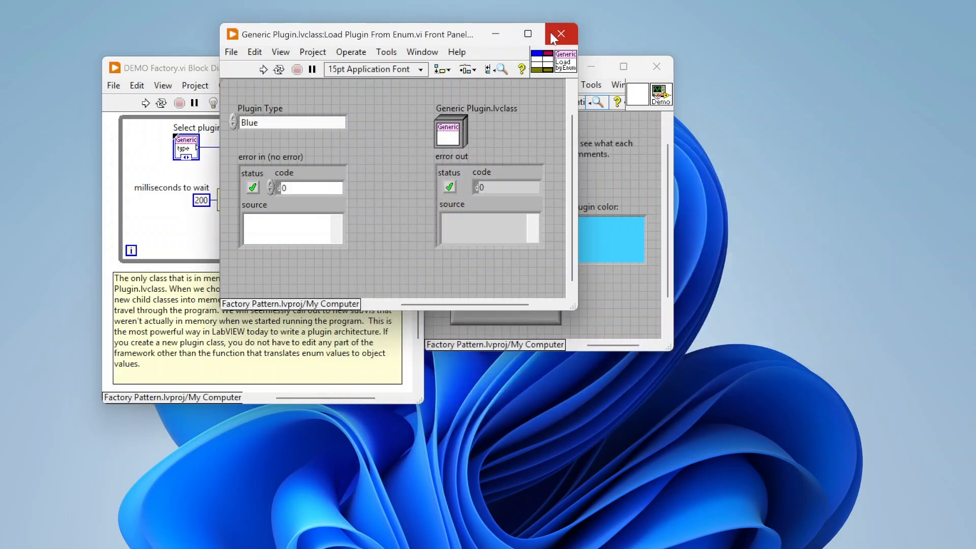
click(559, 34)
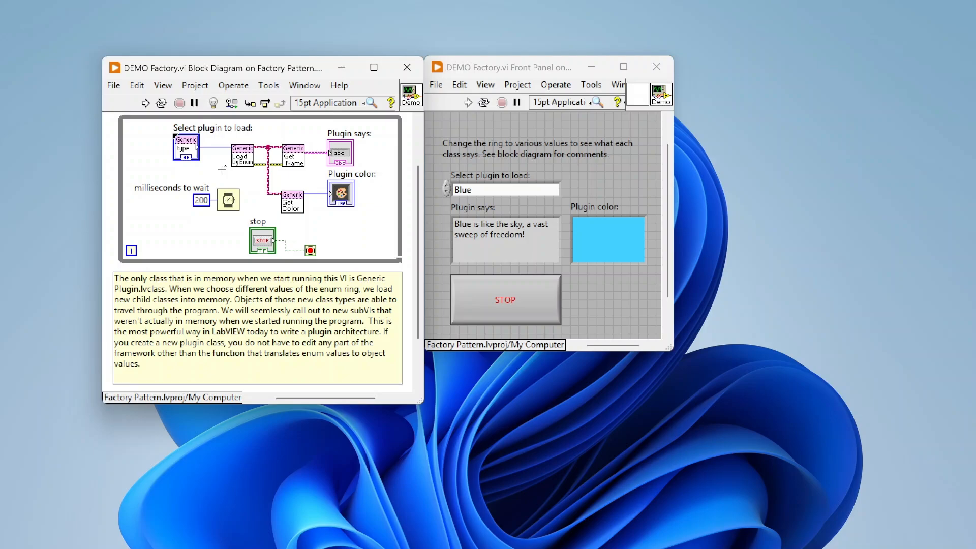
Show the Factory Pattern.lvproj Project Explorer beside the DEMO Factory panel and diagram
click(249, 320)
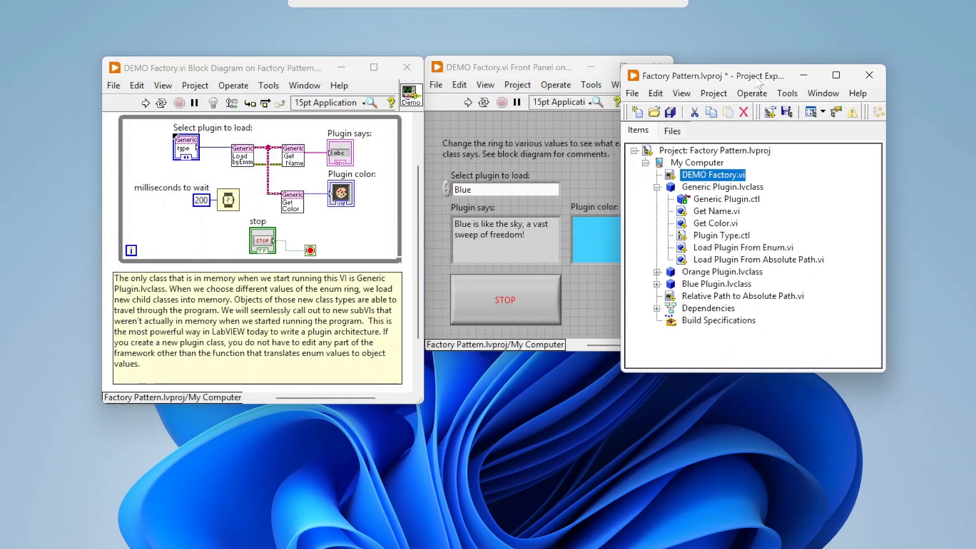
mouse_move(747, 228)
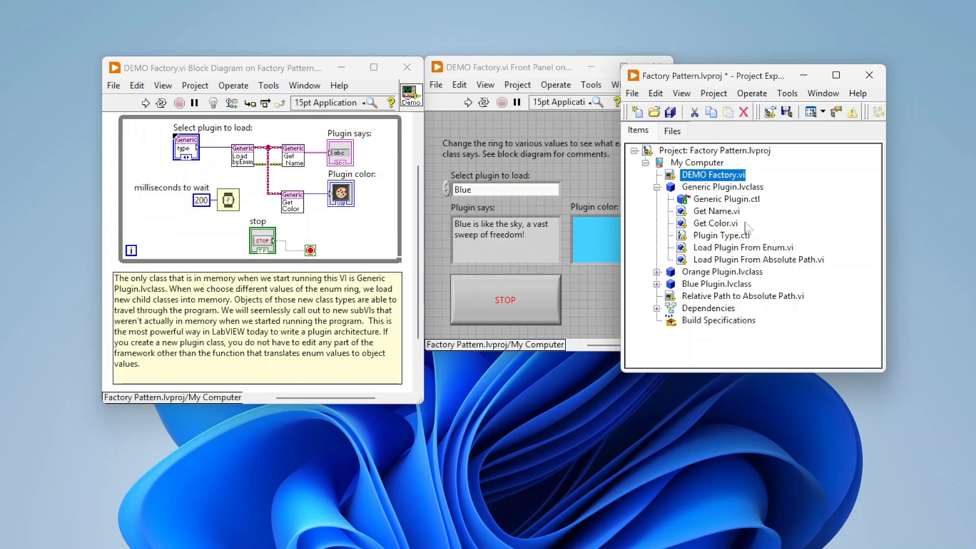
mouse_move(597, 433)
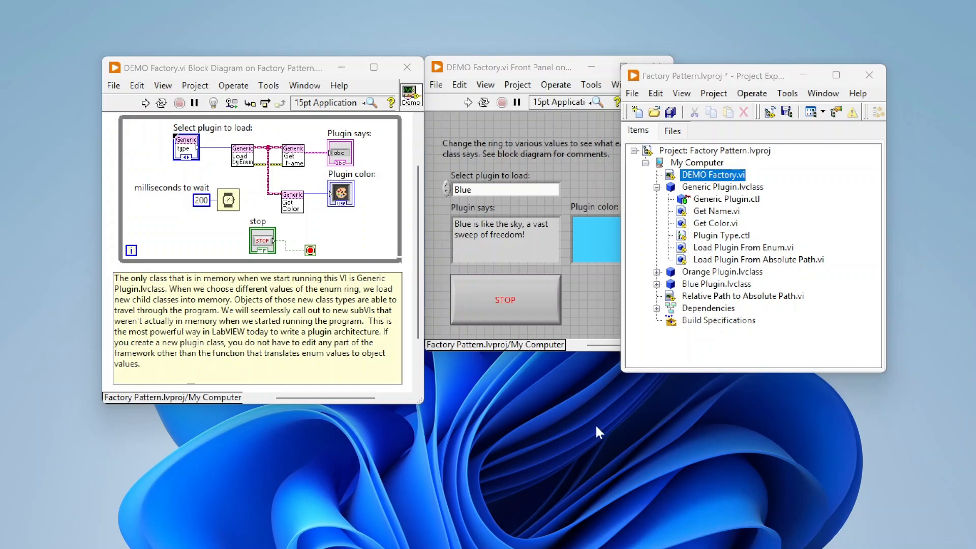